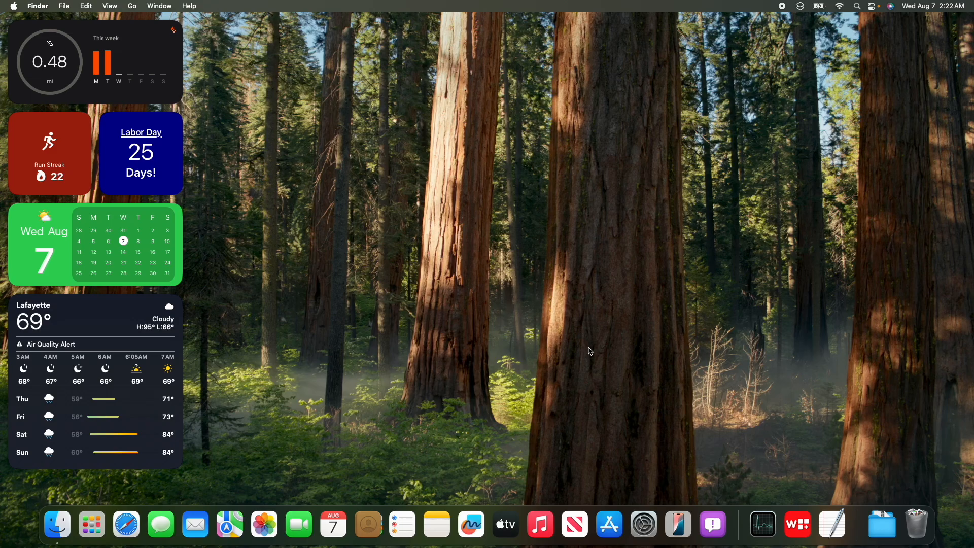
mouse_move(646, 309)
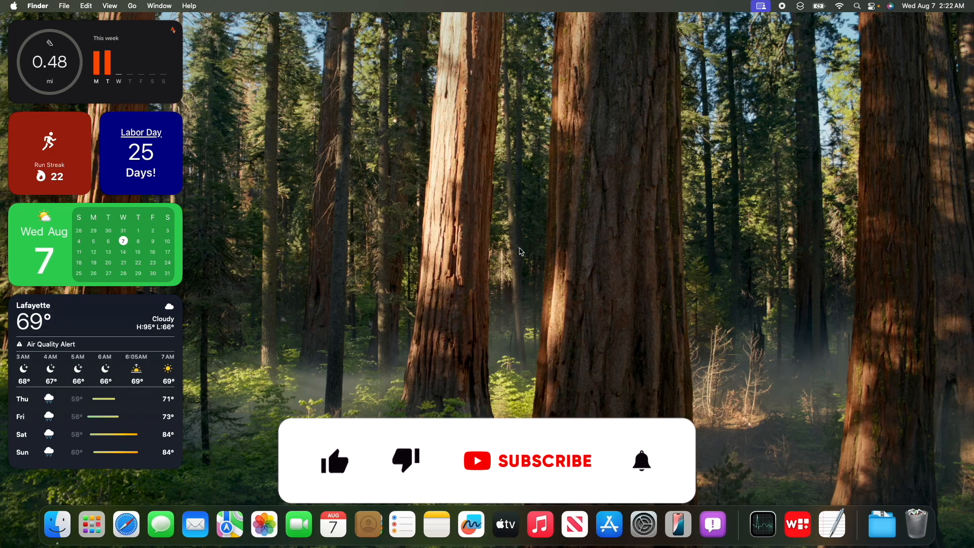
Allow OBS to record screen and system audio, authorize the change, and close System Settings
click(334, 461)
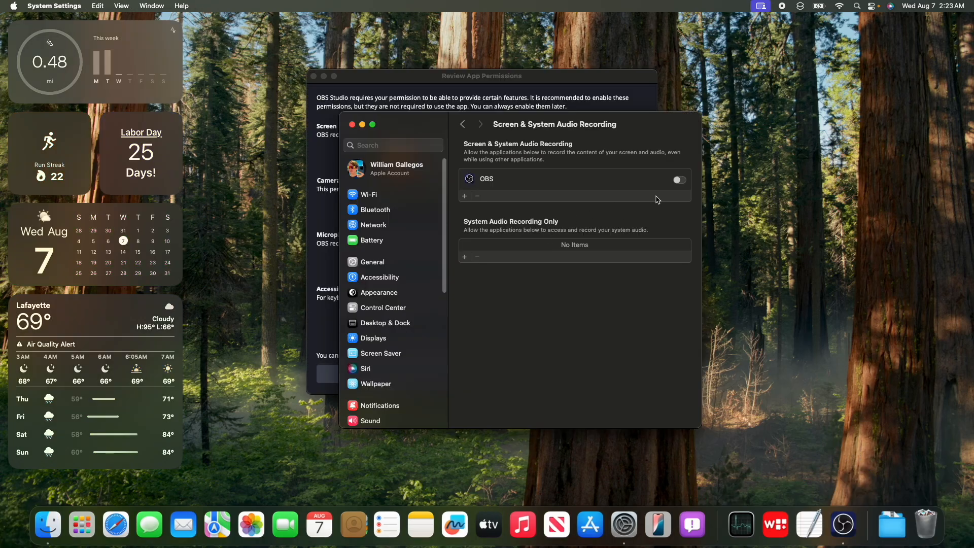
click(679, 179)
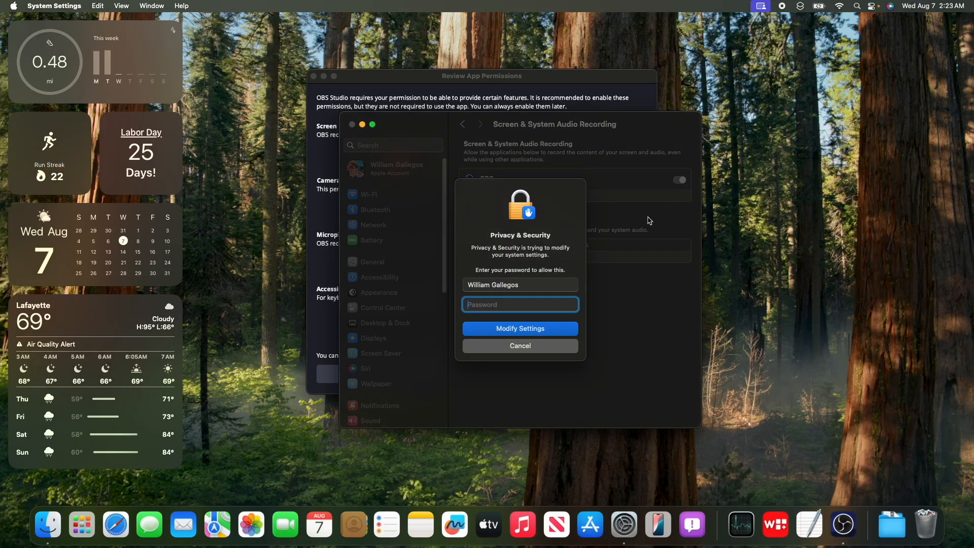
click(520, 328)
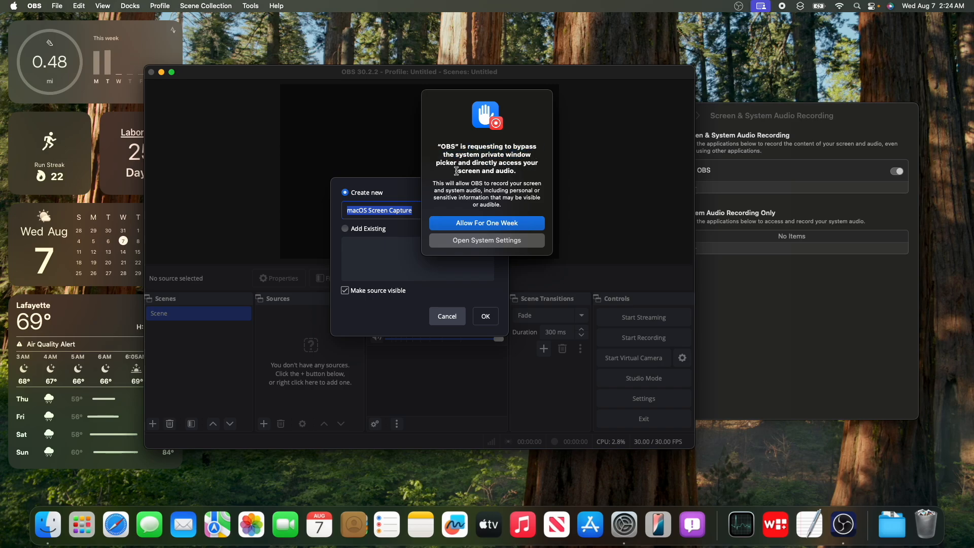
click(486, 241)
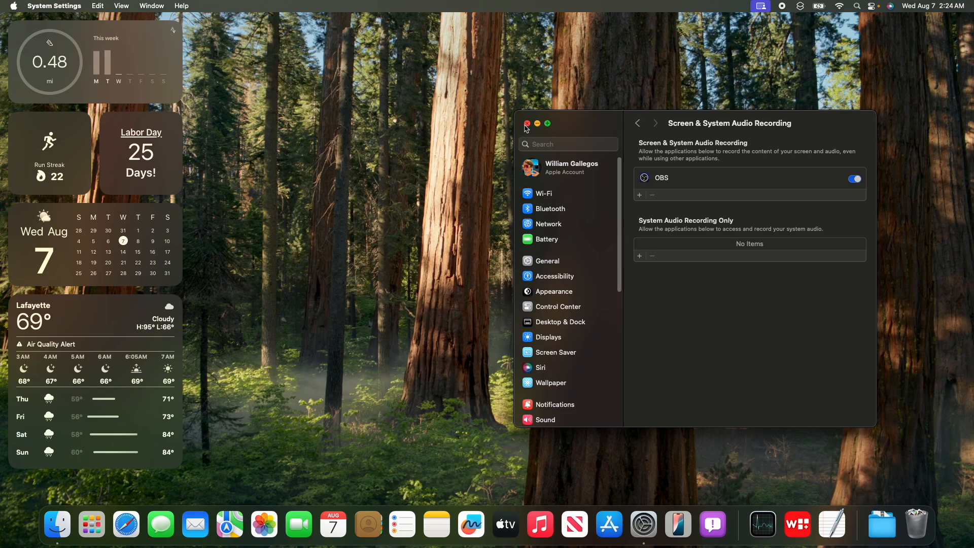
click(526, 124)
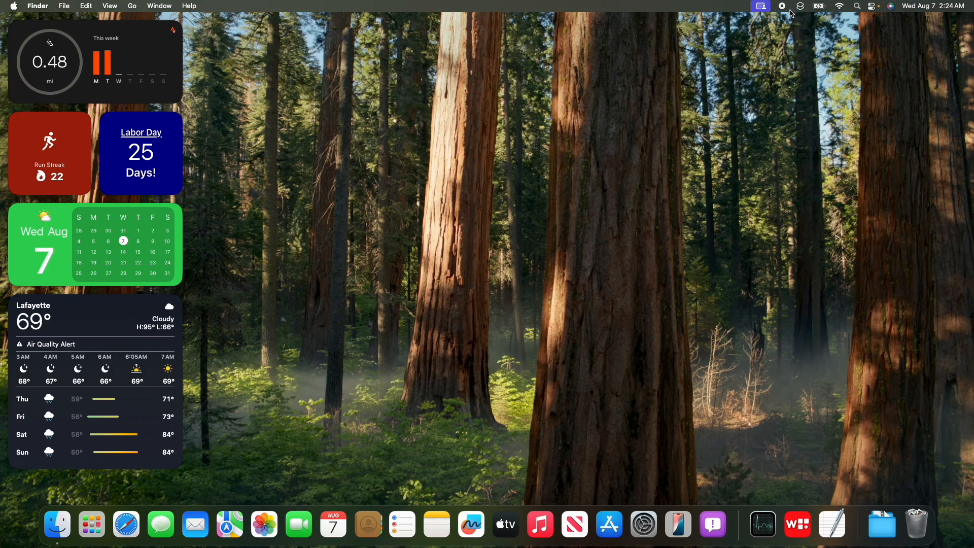
mouse_move(789, 9)
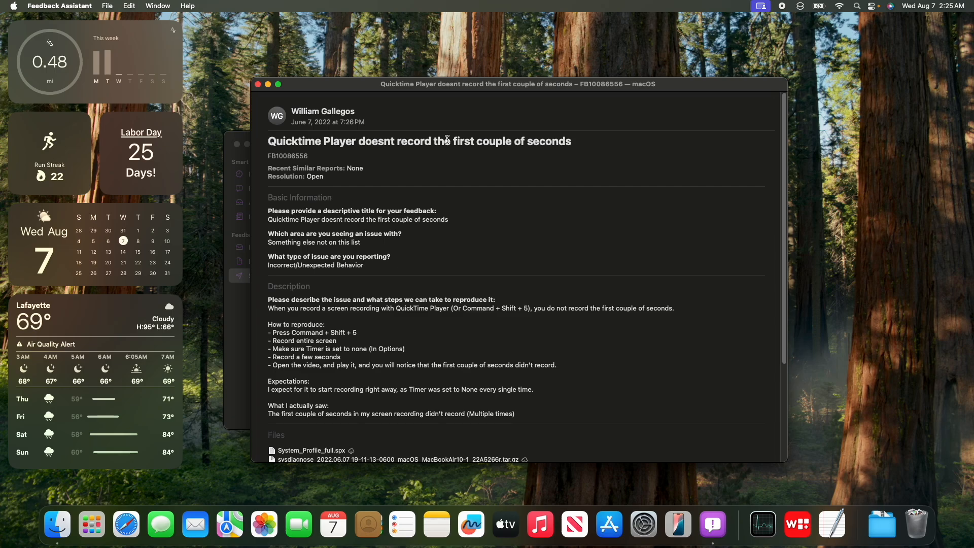
mouse_move(436, 138)
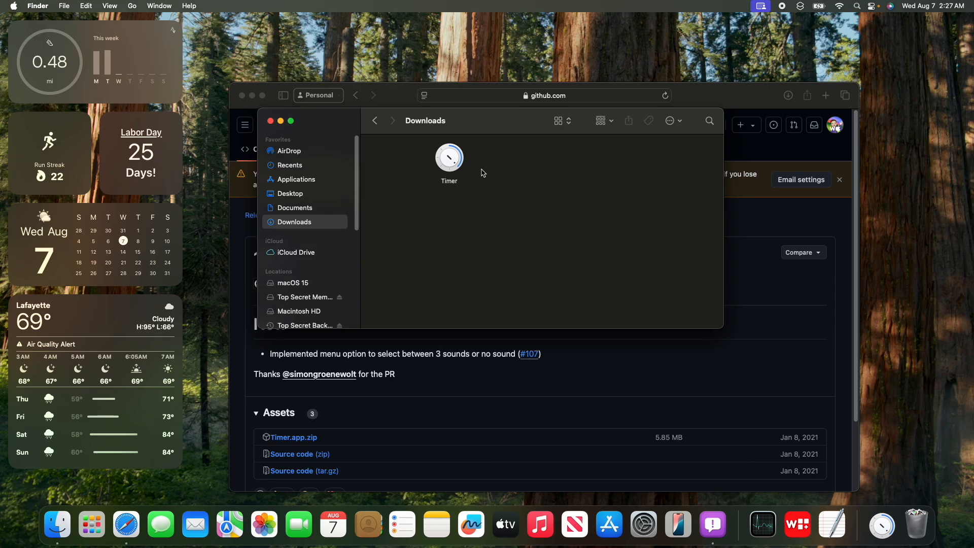
mouse_move(467, 167)
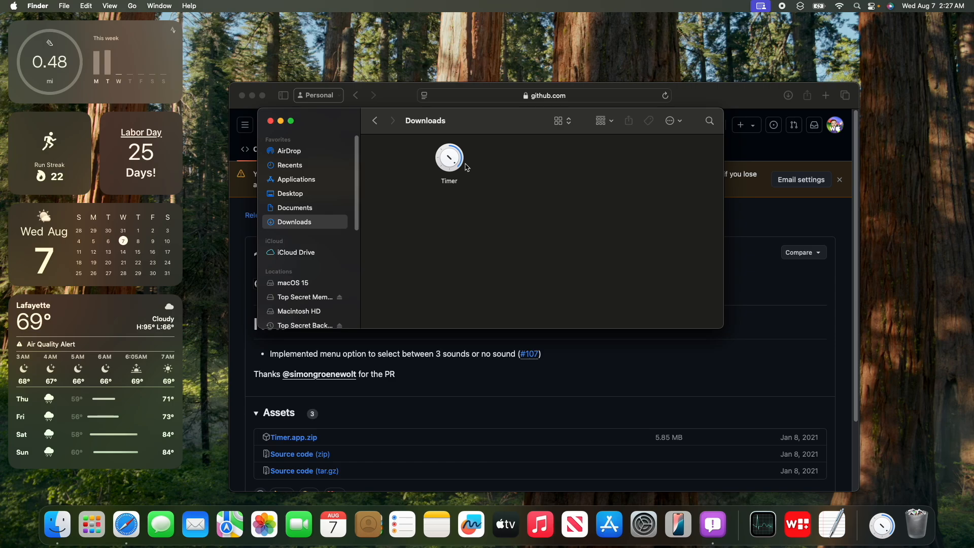
right_click(448, 158)
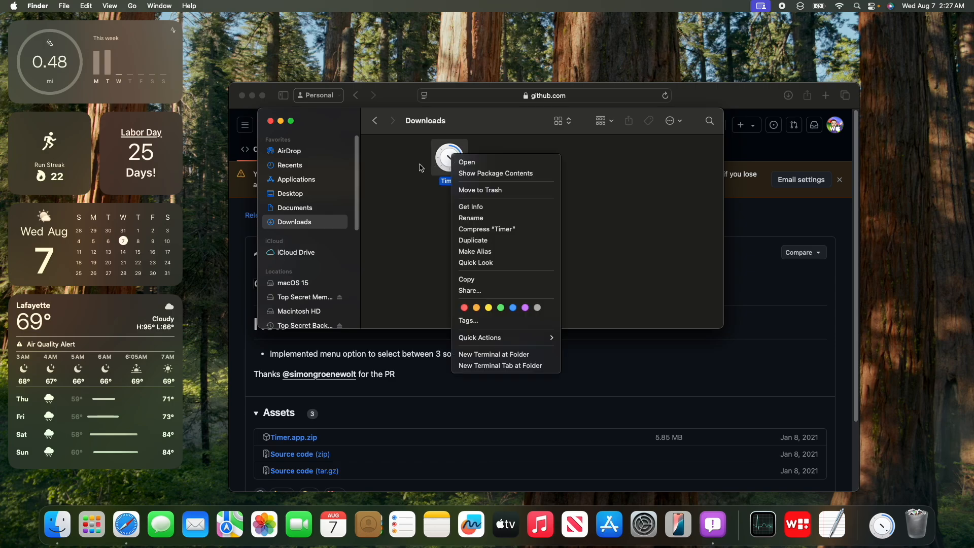
click(466, 163)
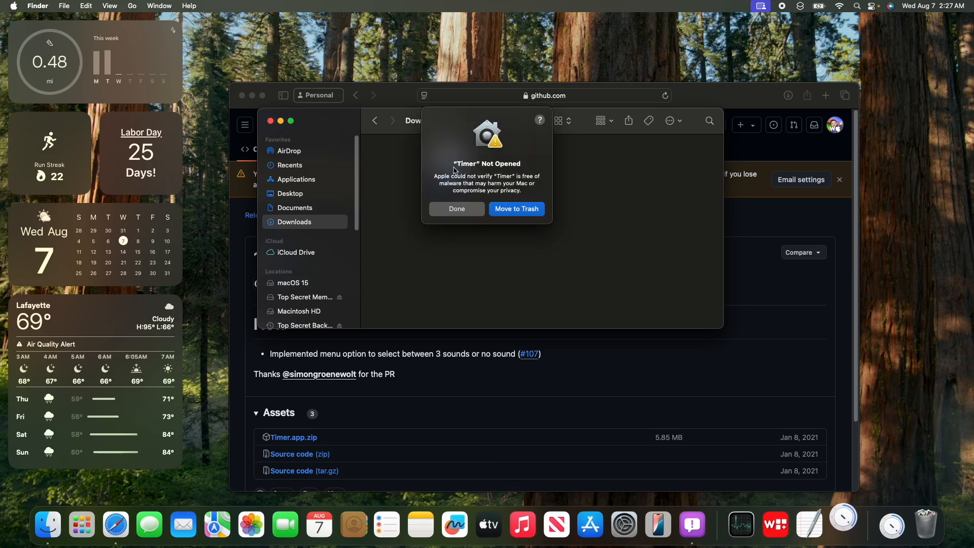
double_click(487, 164)
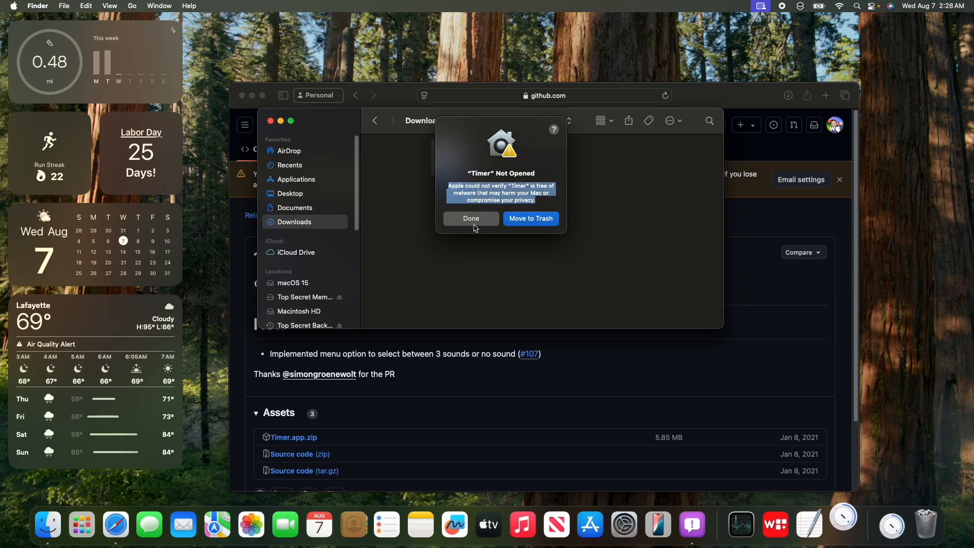
click(470, 218)
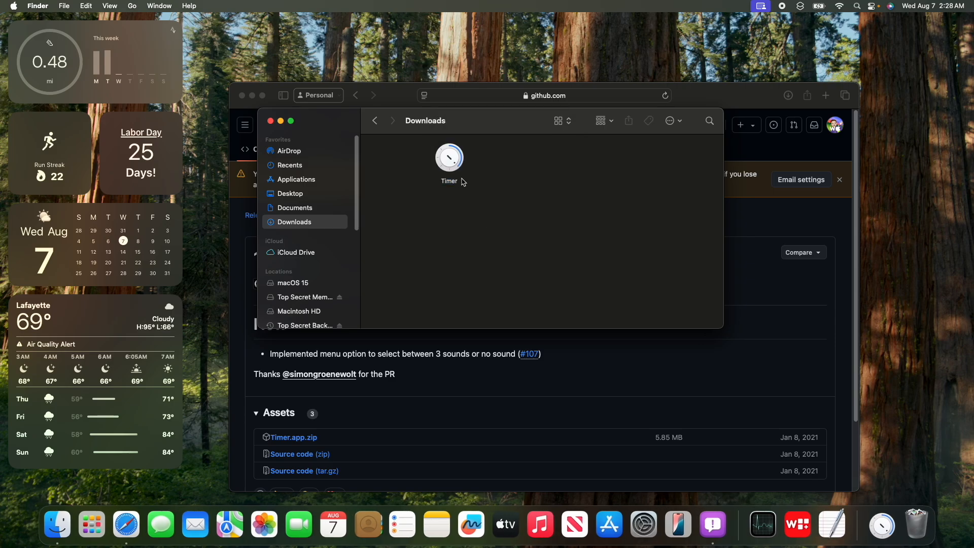
right_click(448, 157)
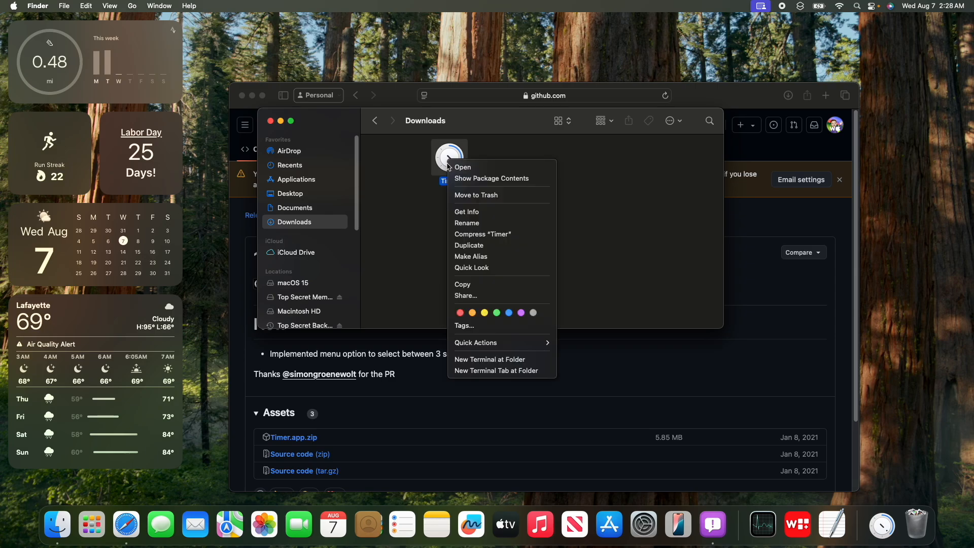
click(462, 167)
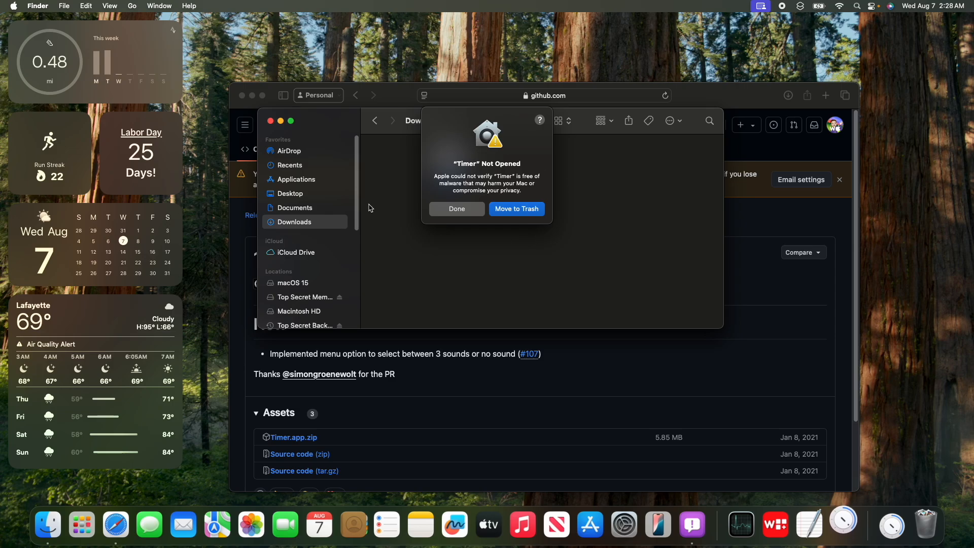
click(455, 209)
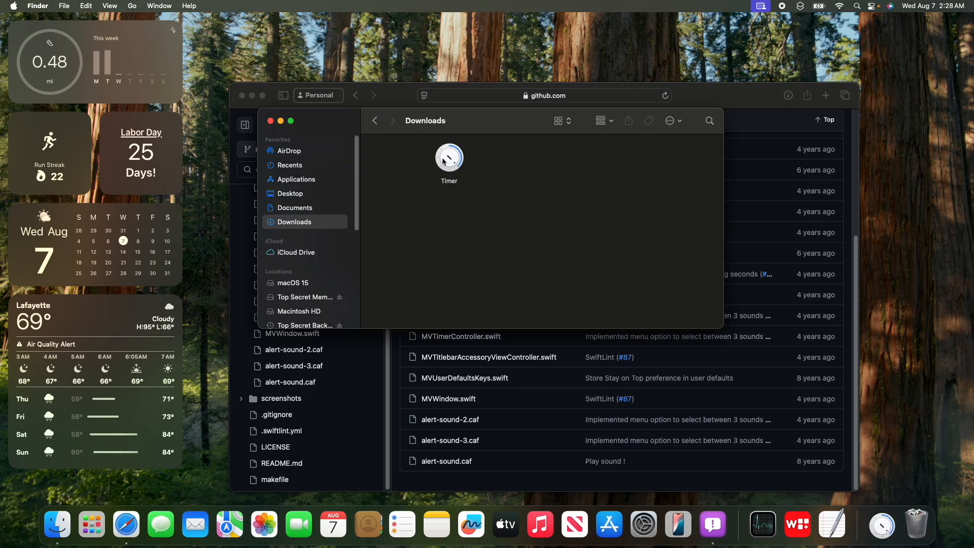
From the blocked Timer app, go to Privacy & Security and confirm Open Anyway for Timer
click(448, 158)
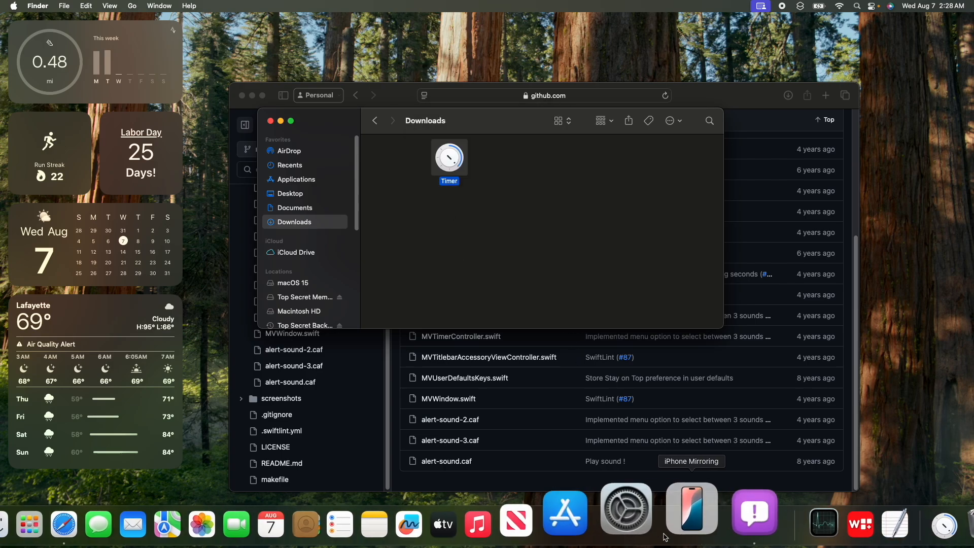
click(625, 511)
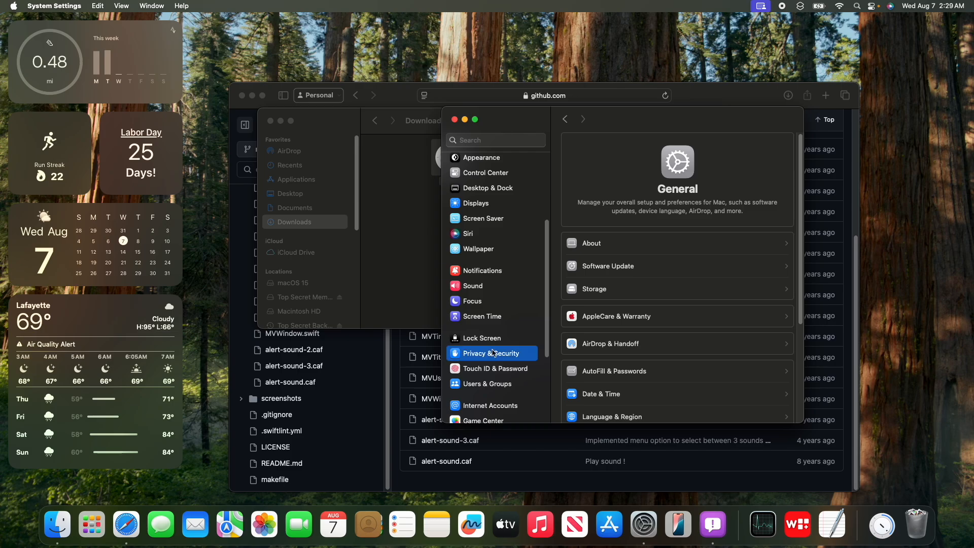
click(490, 353)
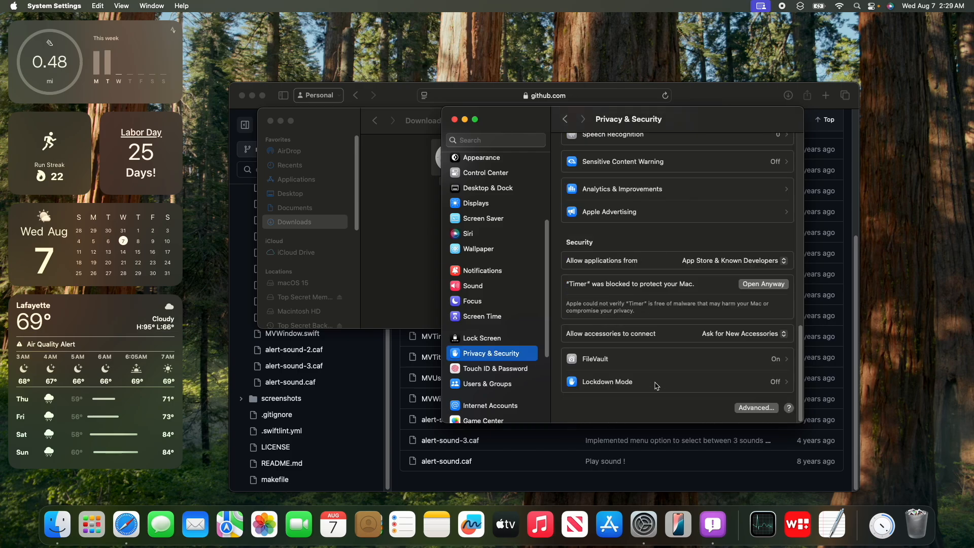
mouse_move(763, 284)
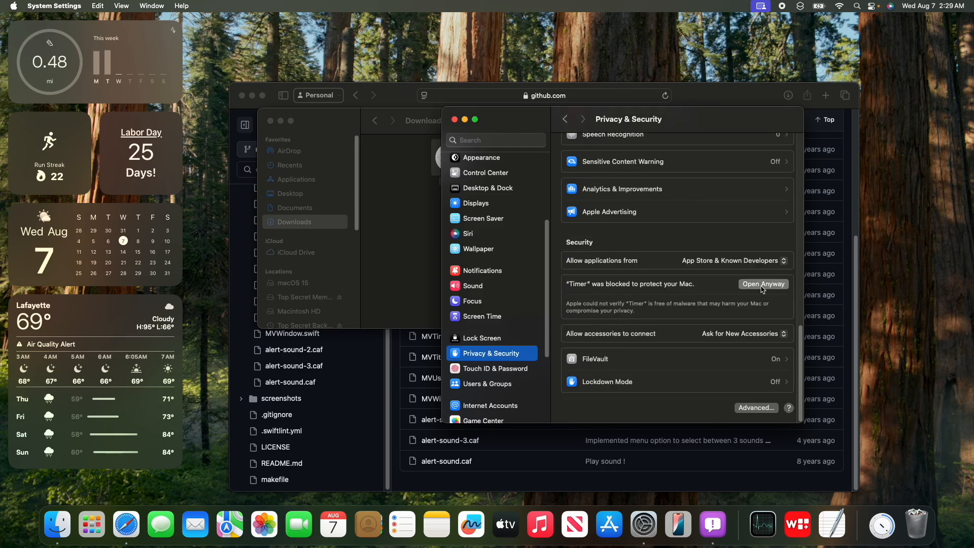
click(763, 284)
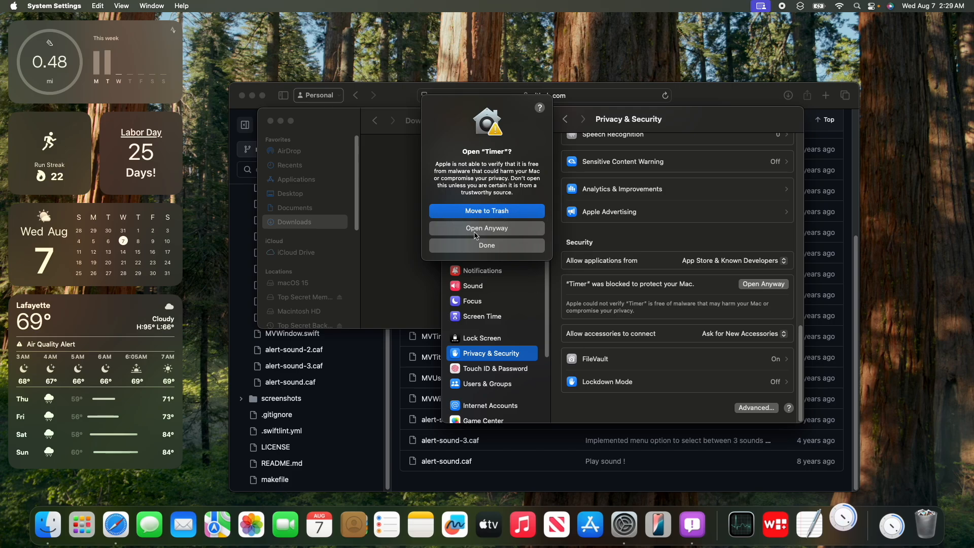
click(487, 228)
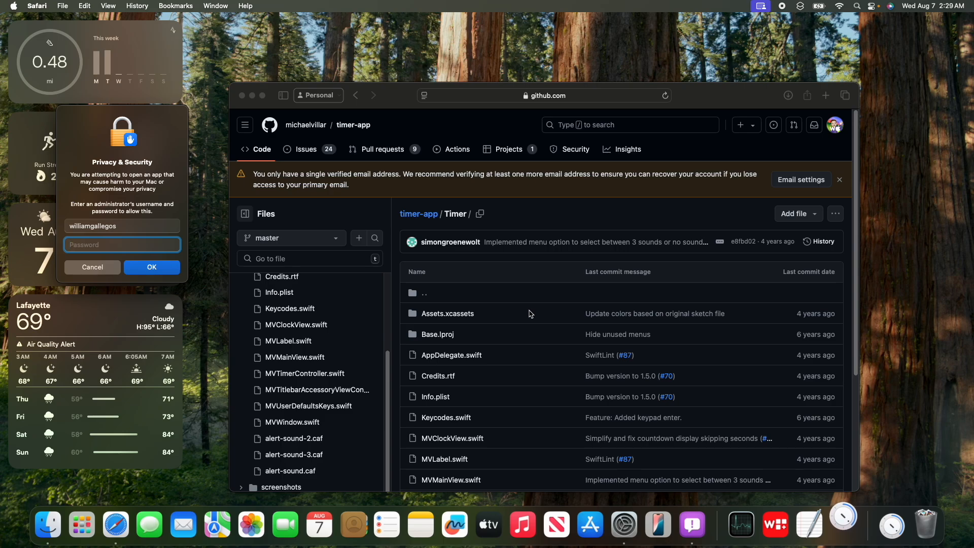
Supply the administrator password so the blocked Timer app can open
text(password)
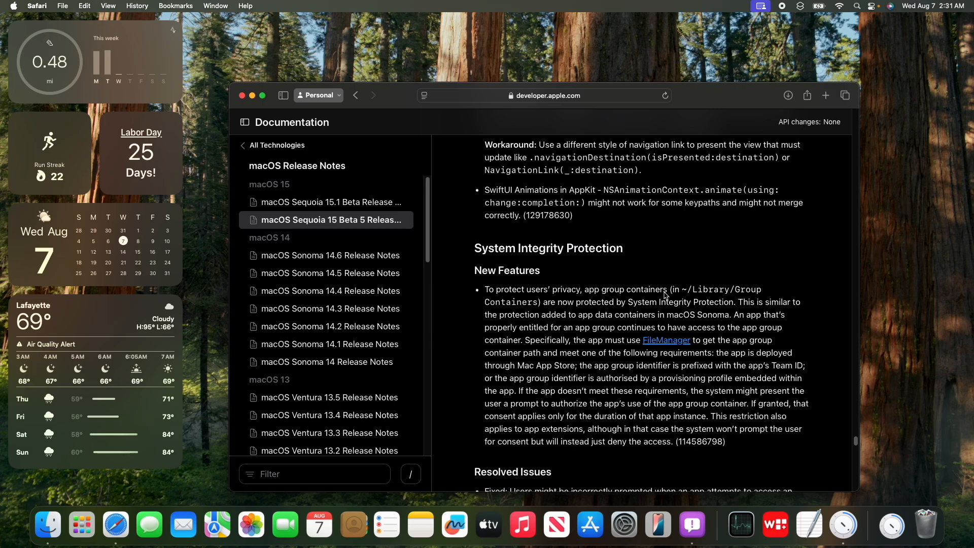
mouse_move(286, 91)
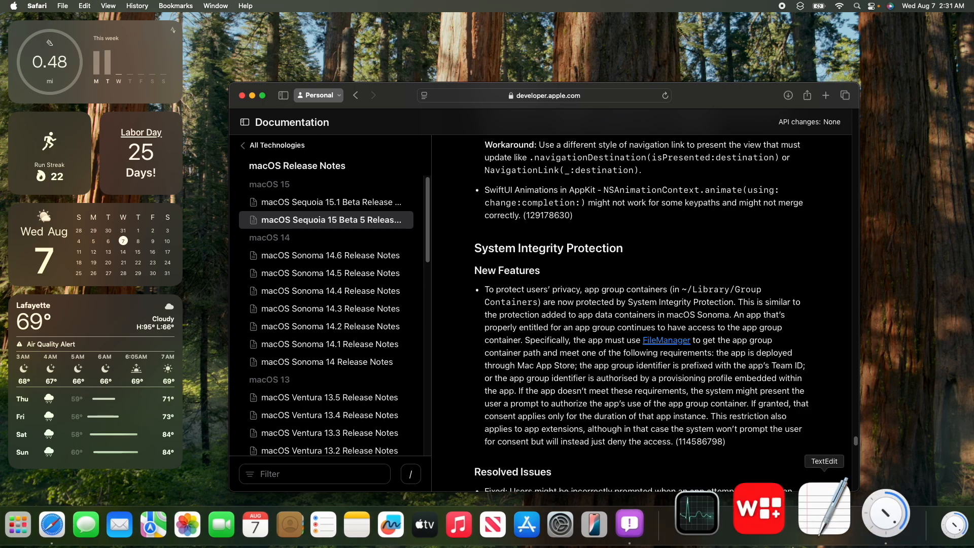
Launch WilliWidgets, allow its data access, view Themes and Configure pages, then close its window
click(759, 508)
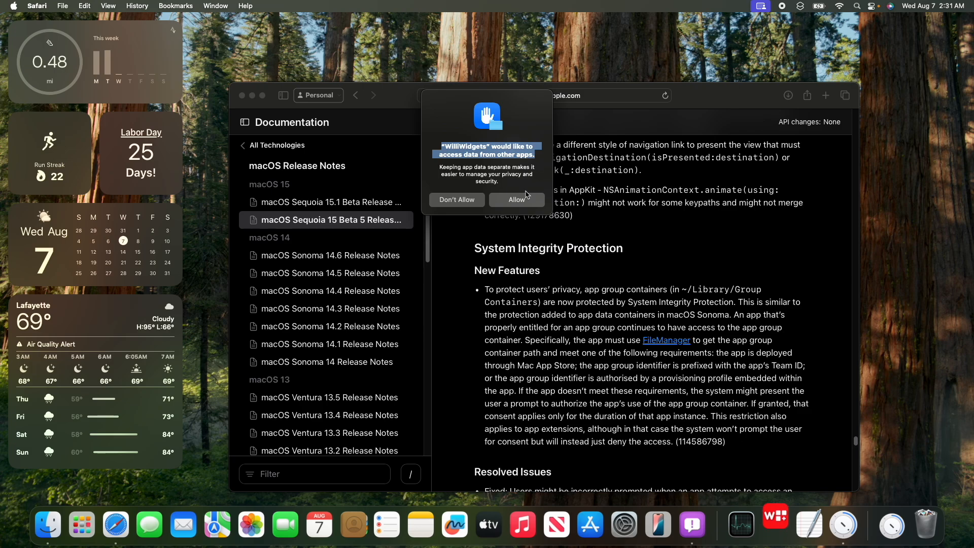
click(516, 200)
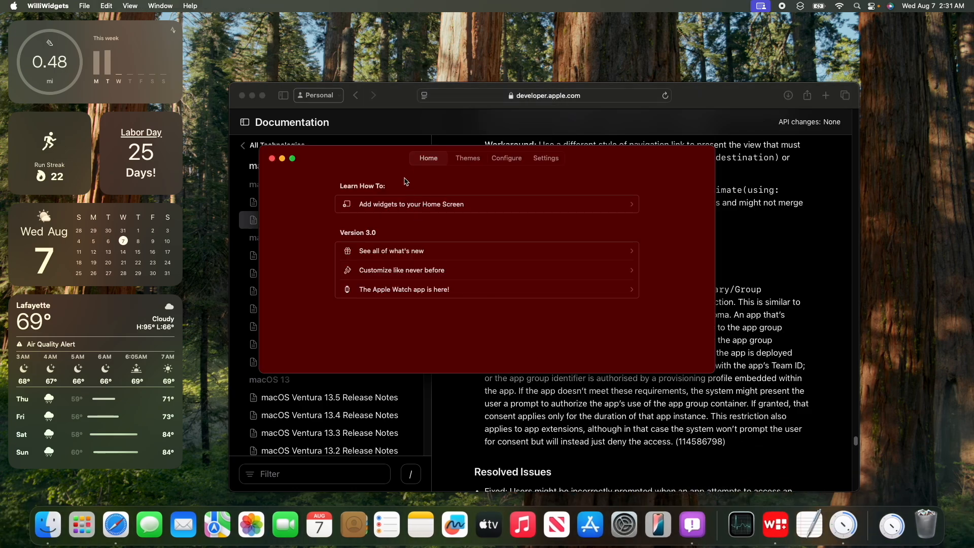
click(466, 159)
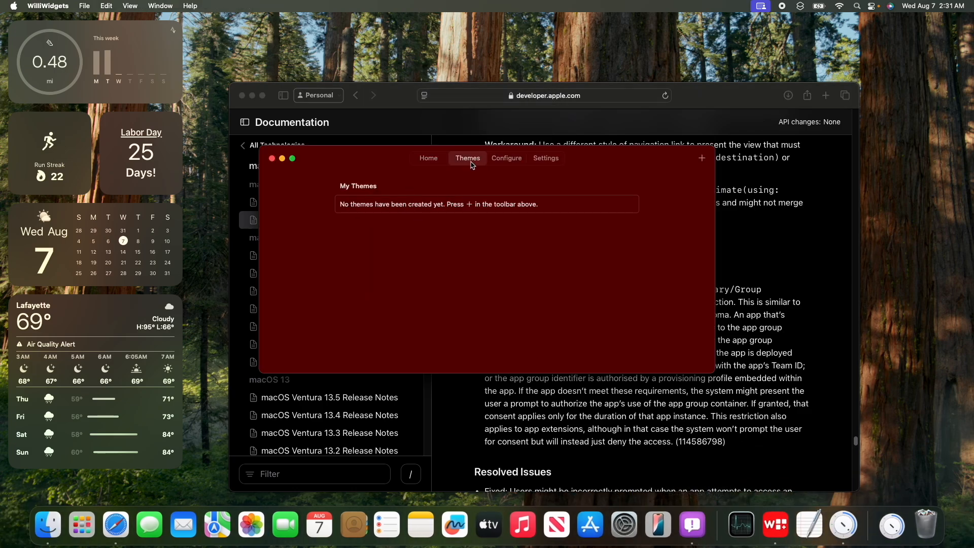
mouse_move(472, 305)
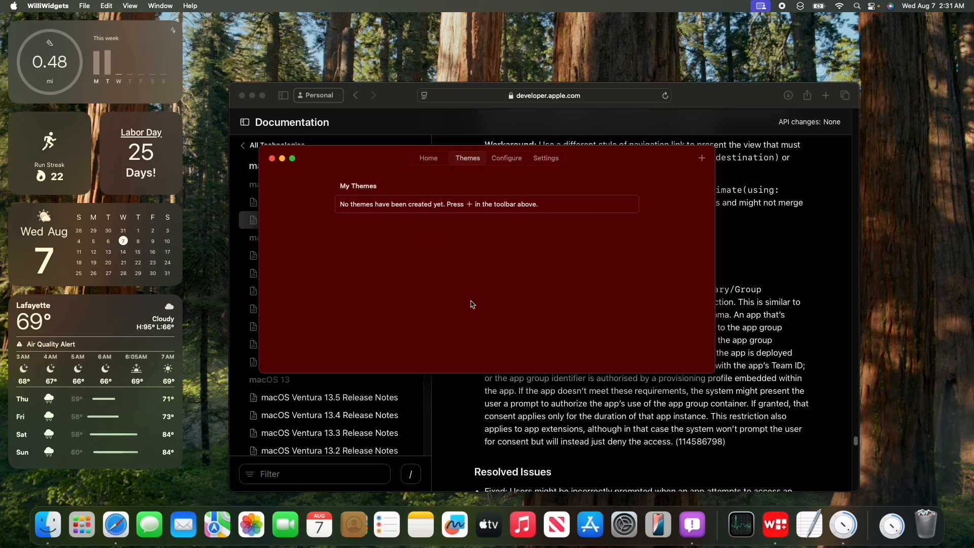
mouse_move(92, 269)
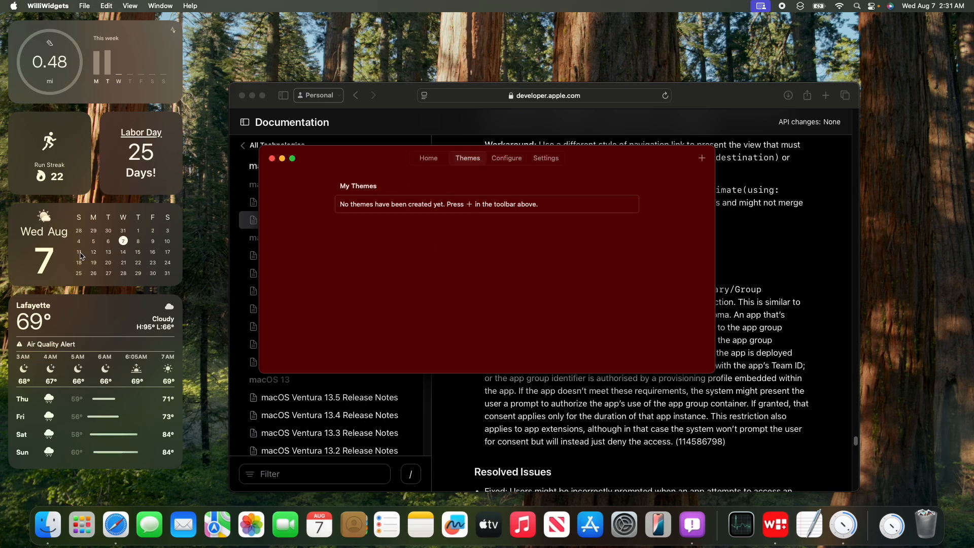
mouse_move(147, 263)
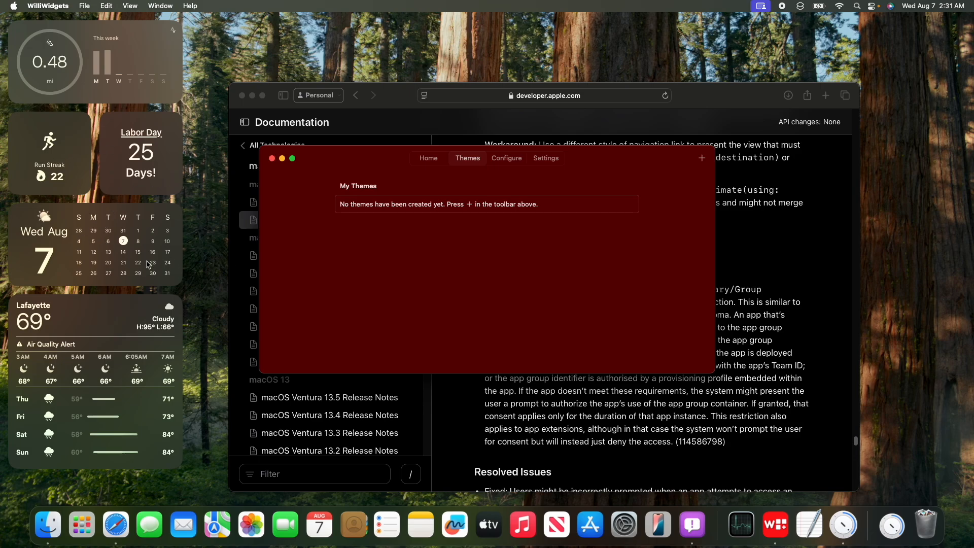
mouse_move(523, 295)
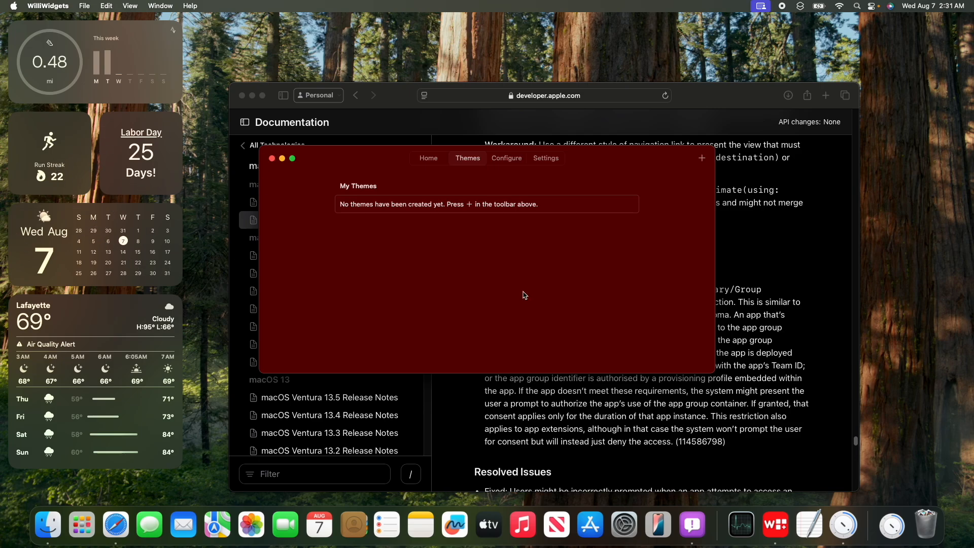
click(507, 159)
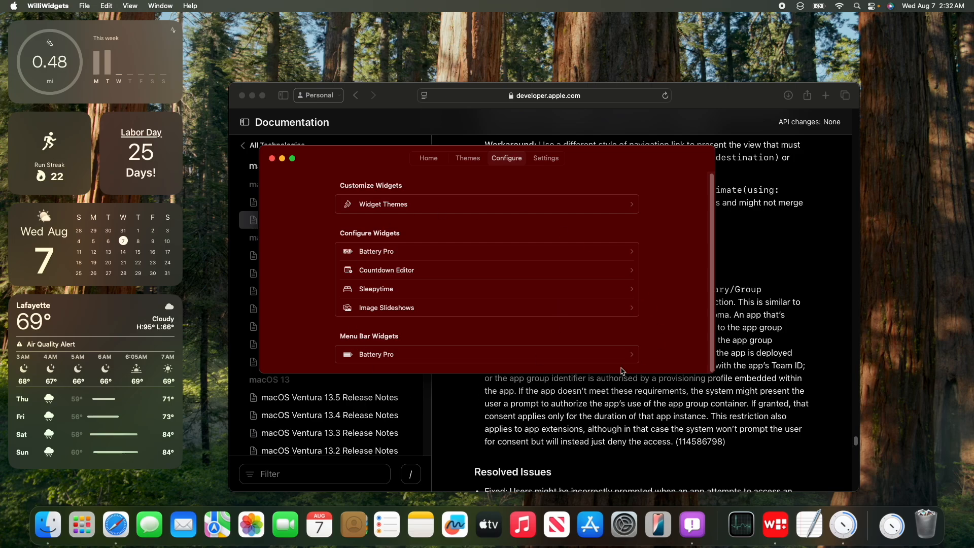
mouse_move(164, 103)
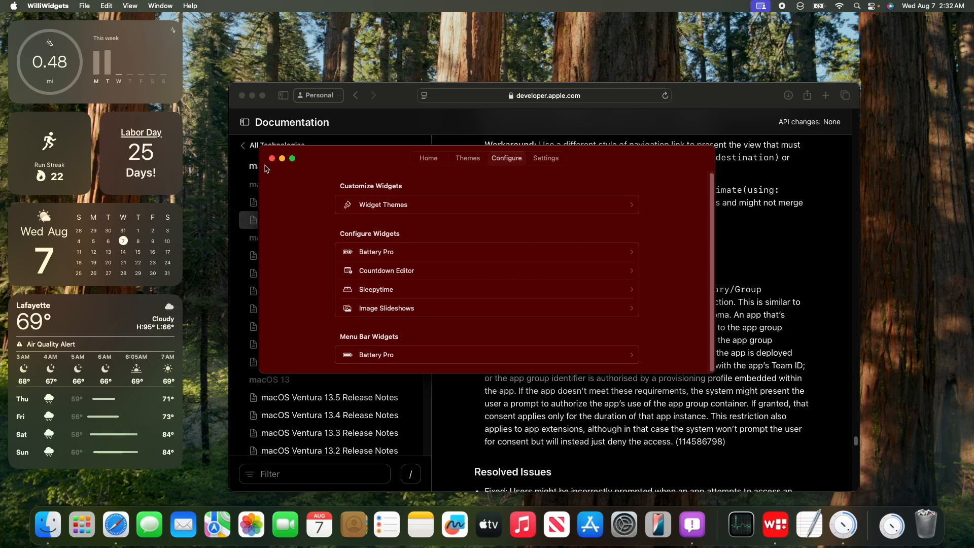
mouse_move(267, 164)
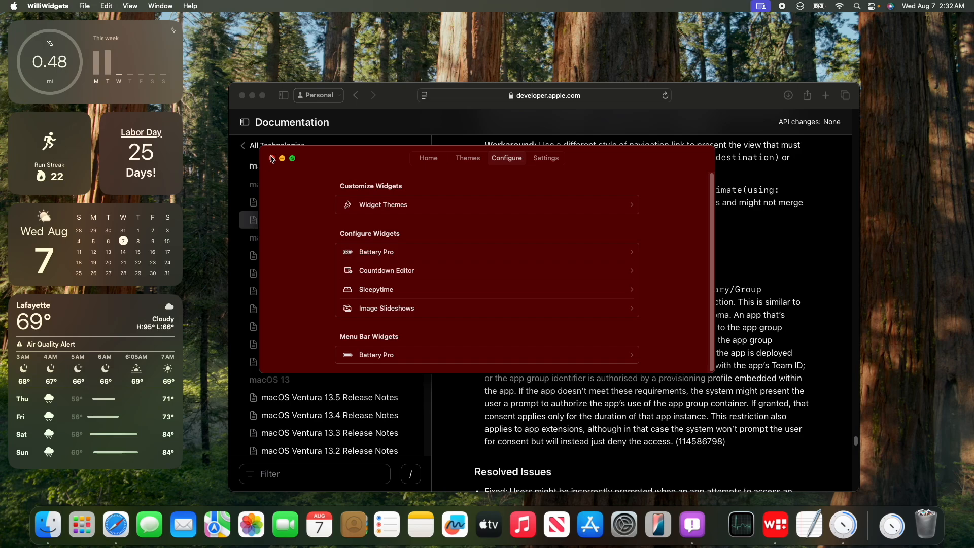
click(272, 158)
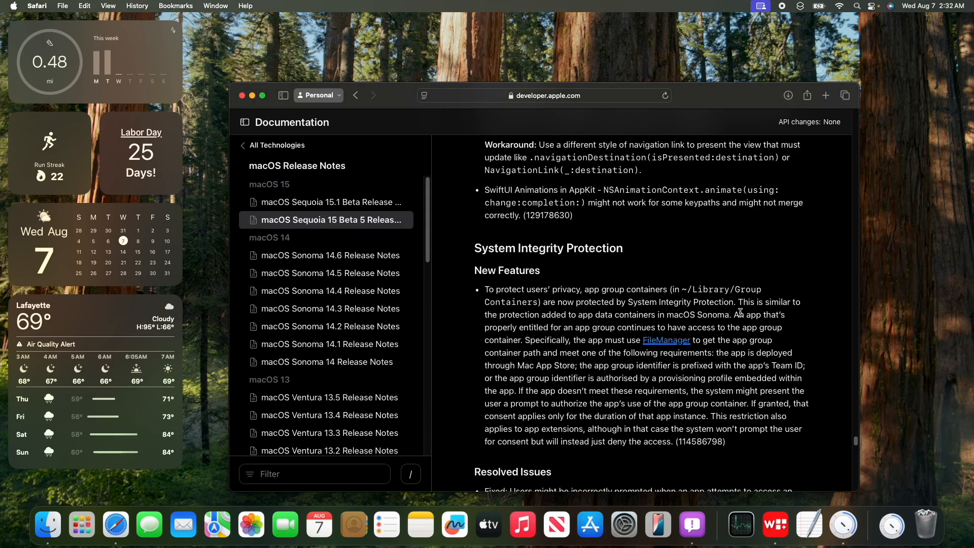
Select the first app group identifier line in the TextEdit note to compare it with the $(APP_TEAM_ID) variant
drag(582, 365, 805, 365)
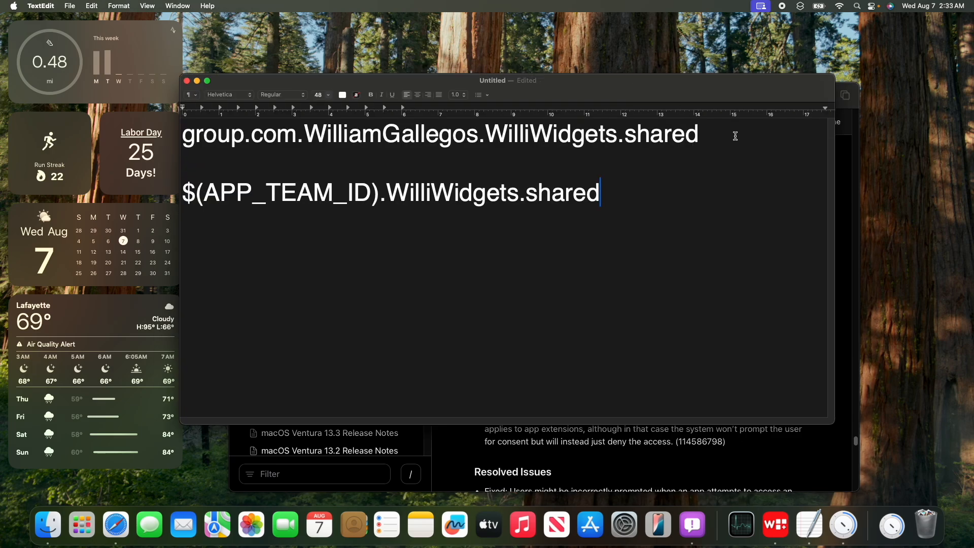
triple_click(440, 134)
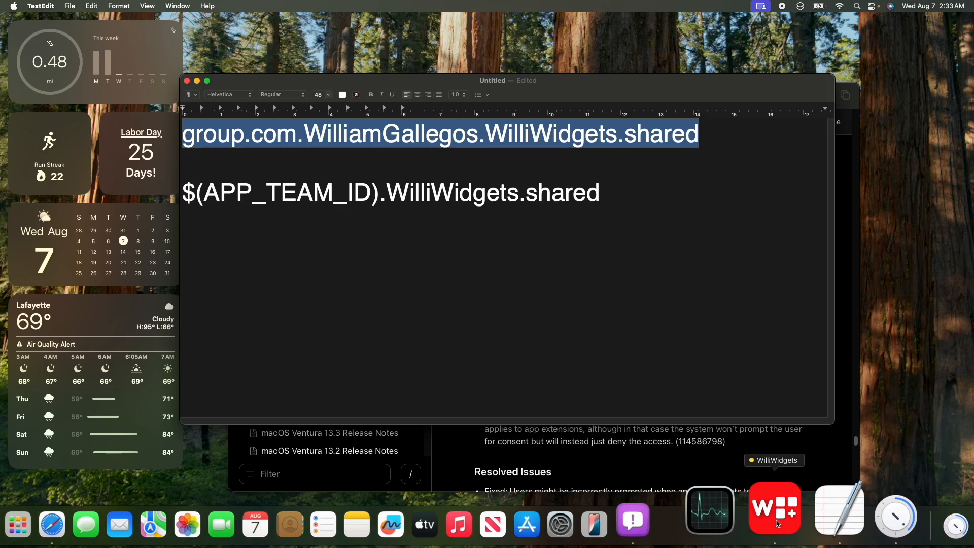
click(770, 233)
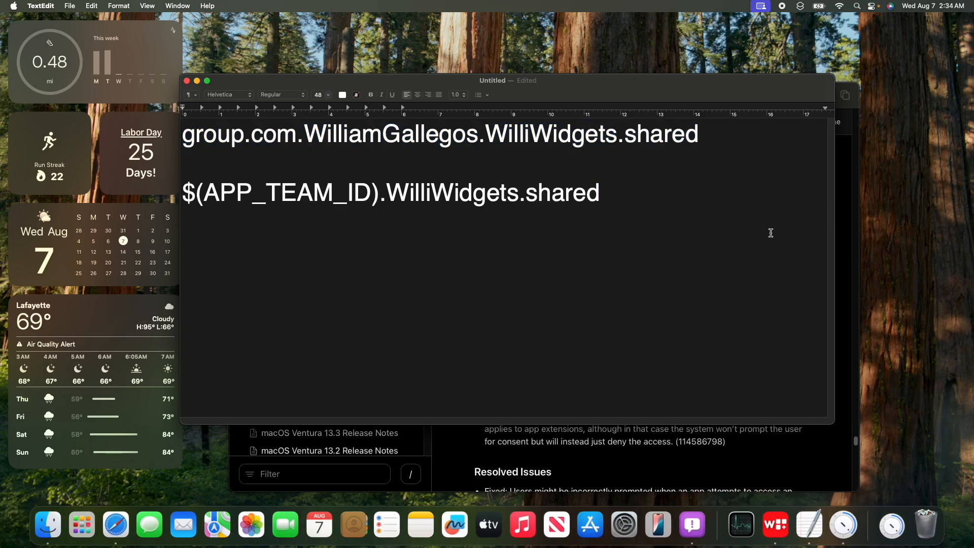
drag(183, 193, 386, 193)
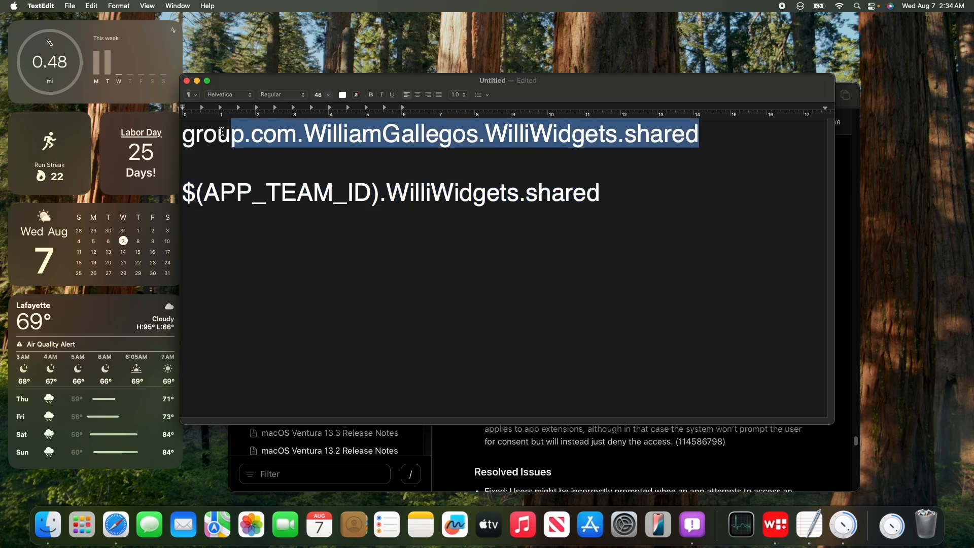
click(599, 192)
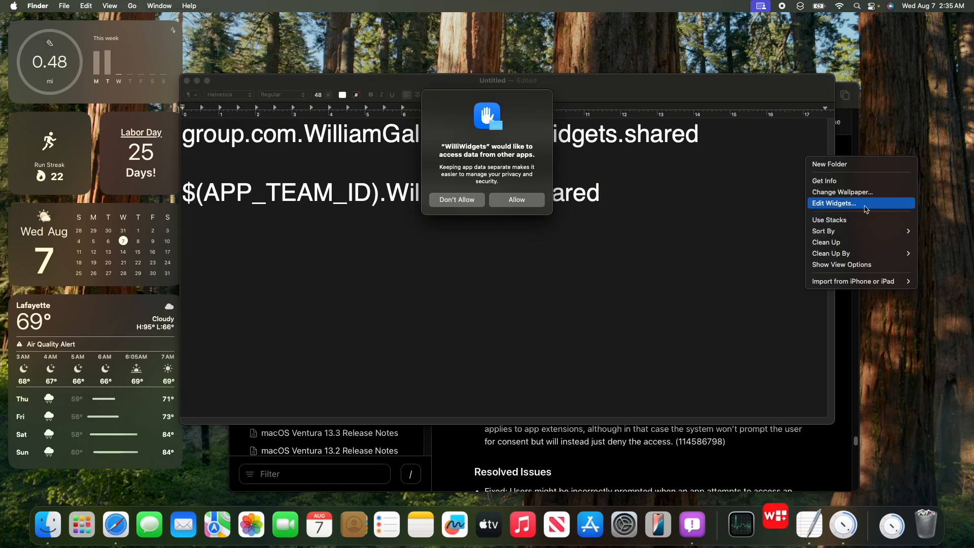
click(834, 203)
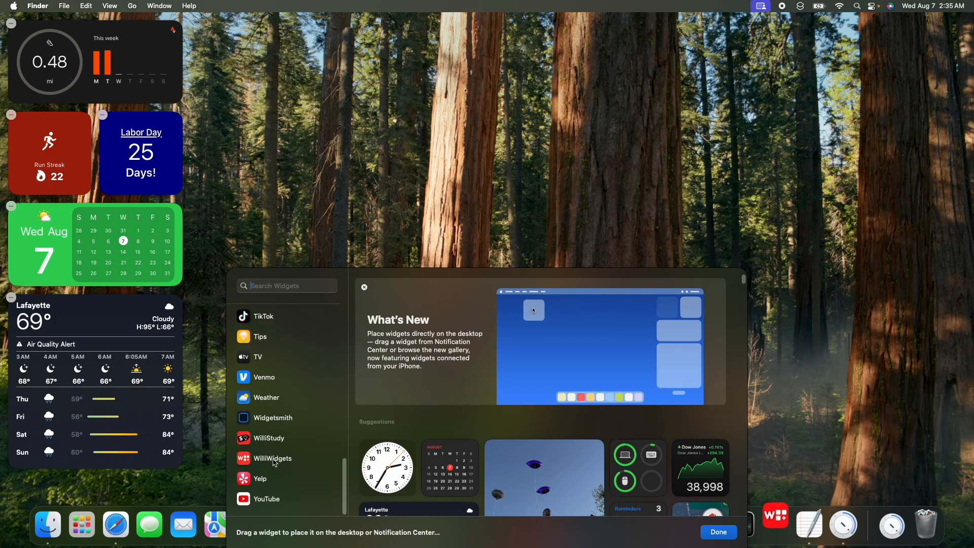
click(272, 457)
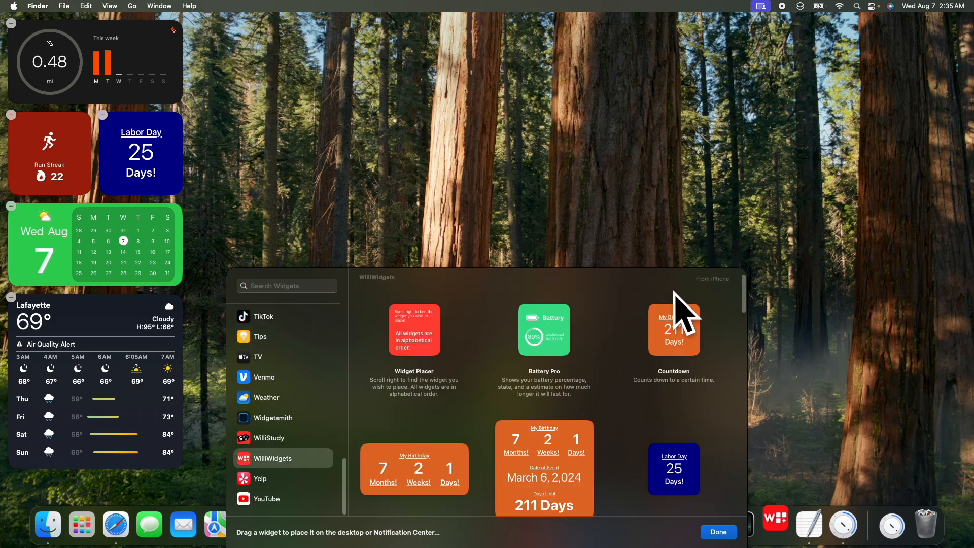
mouse_move(280, 398)
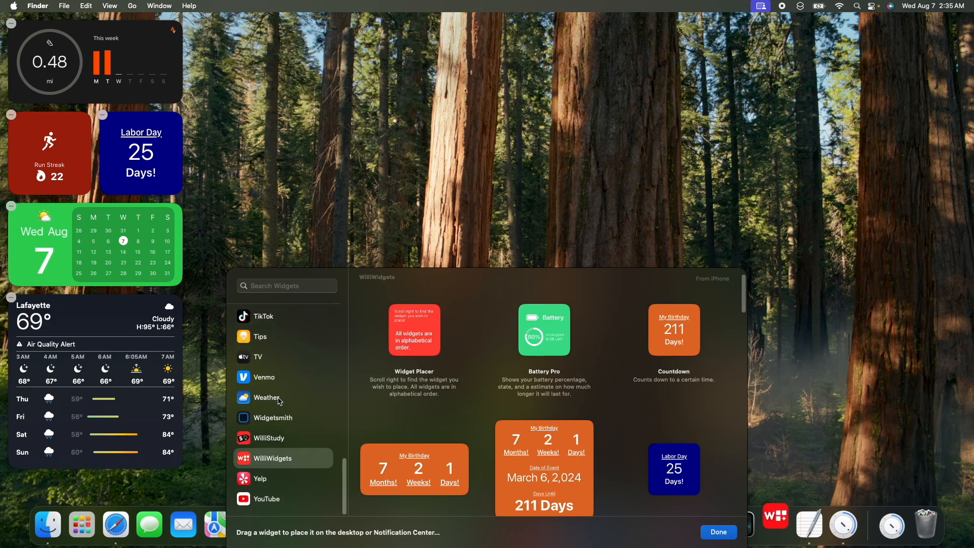
click(266, 397)
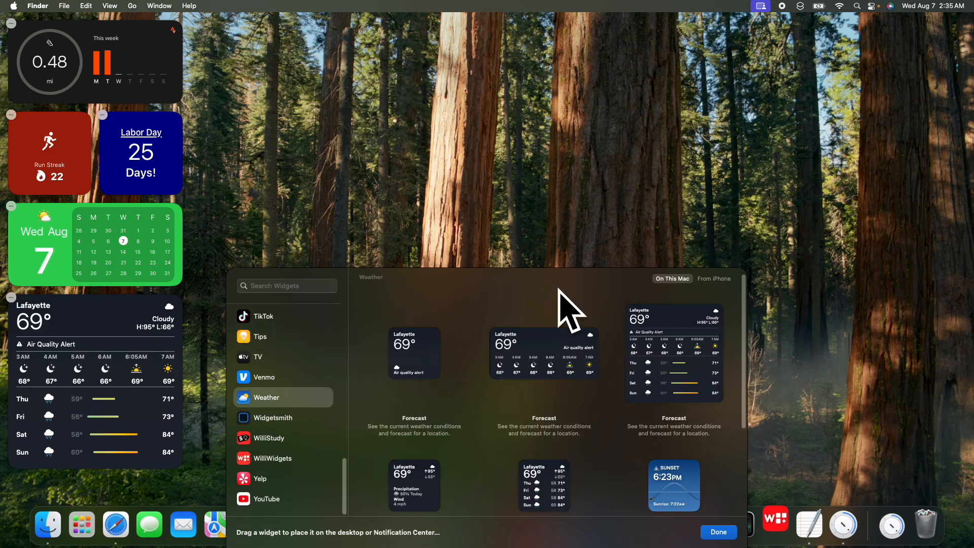
click(273, 458)
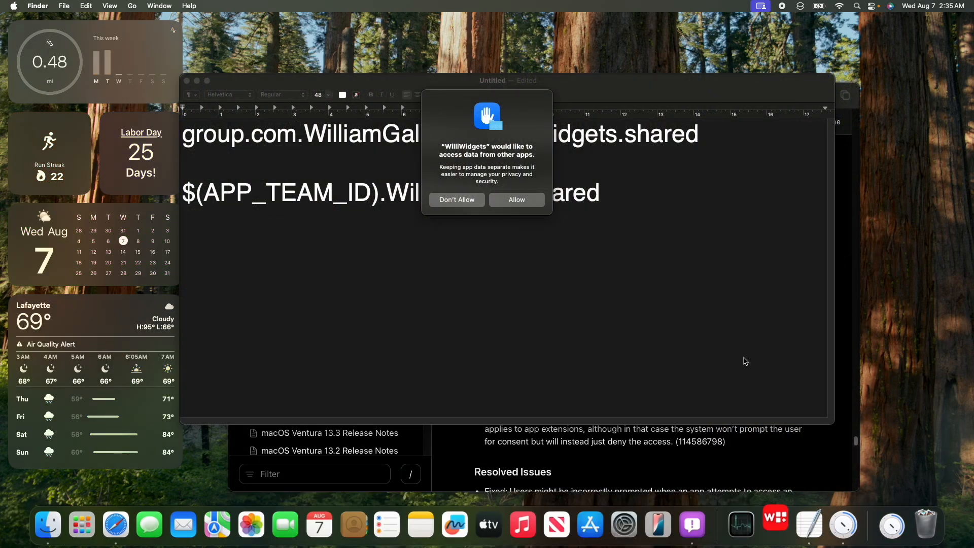
mouse_move(458, 215)
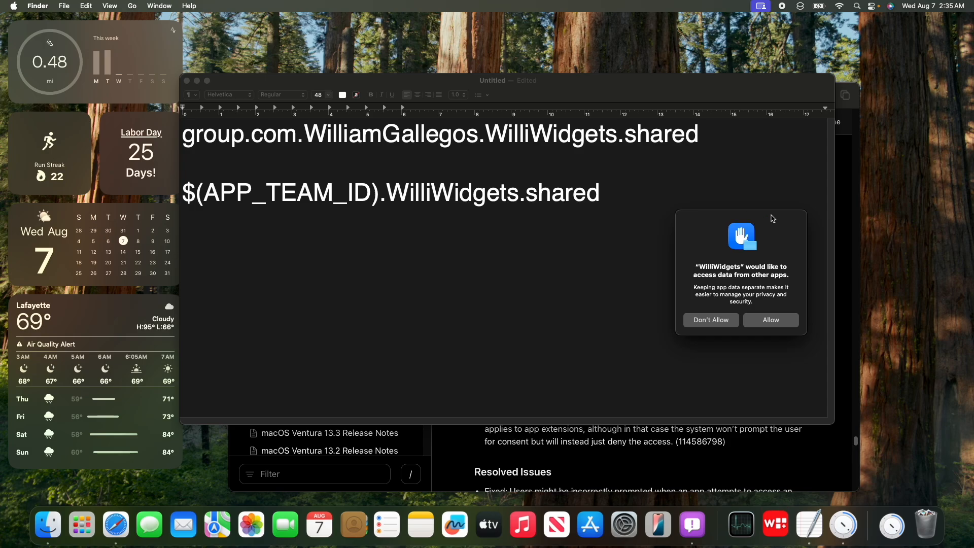
mouse_move(755, 289)
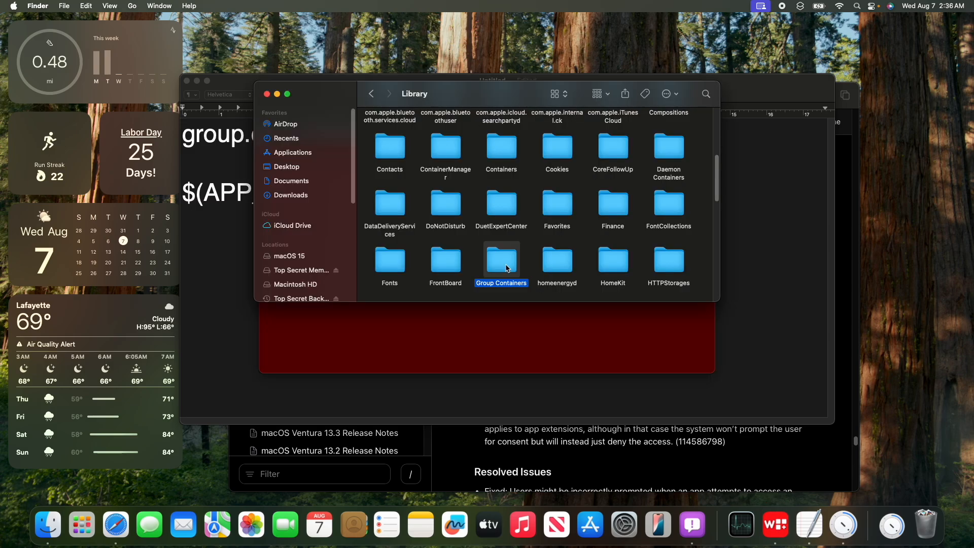
Browse the Group Containers folder in list view, including the WidgetHolder and WilliWidgets container folders
double_click(501, 260)
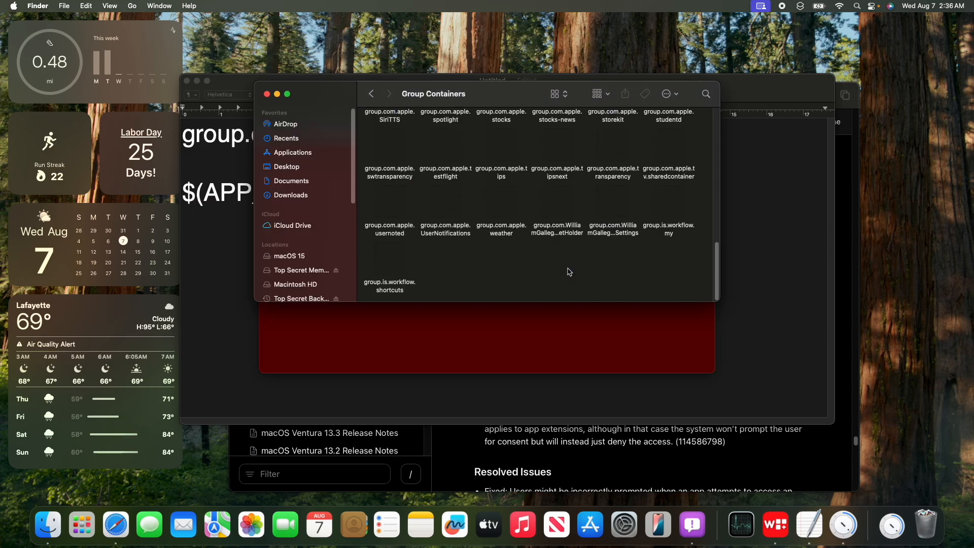
click(601, 93)
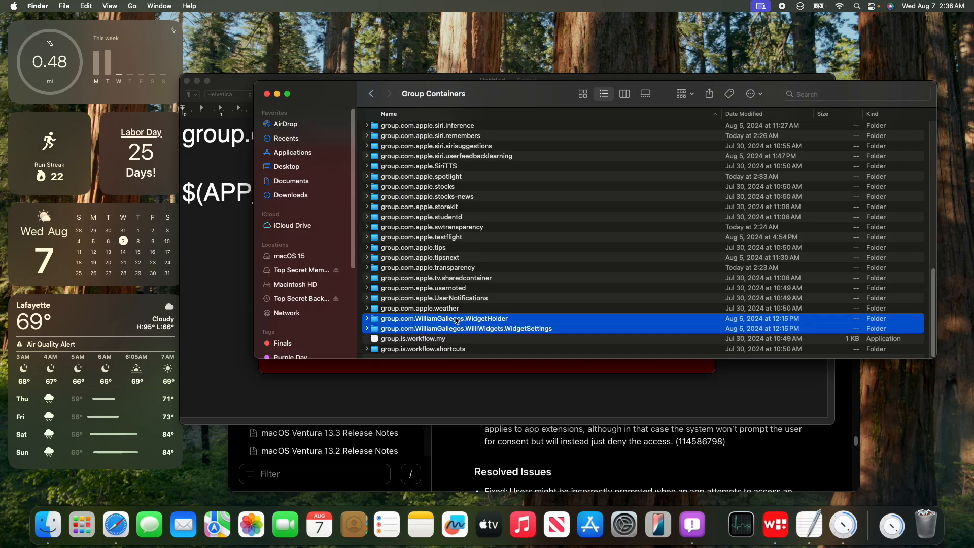
double_click(443, 317)
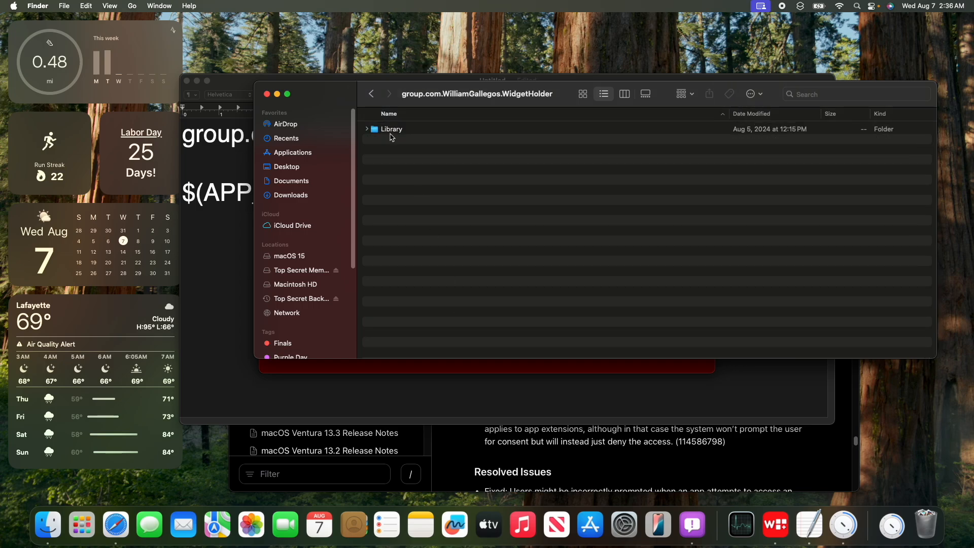
click(371, 93)
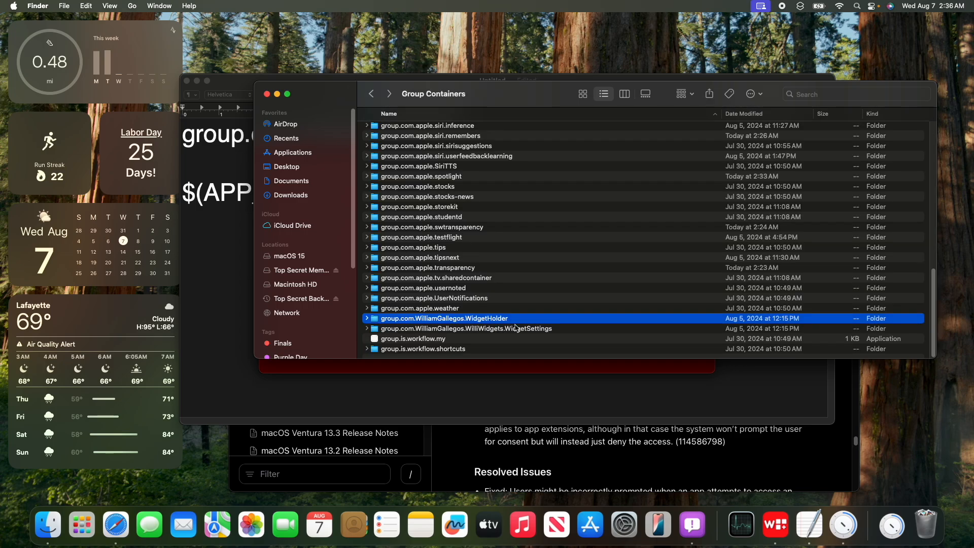
click(413, 339)
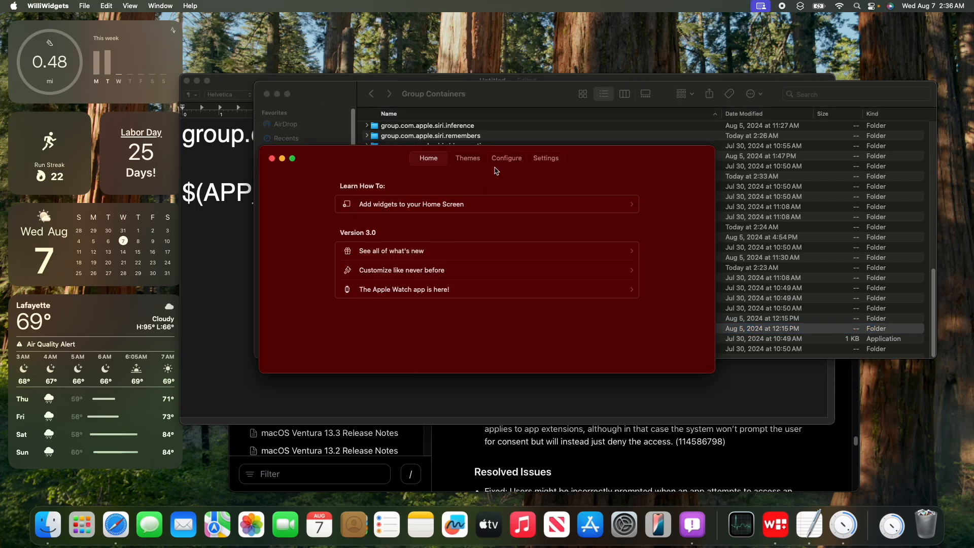
click(506, 158)
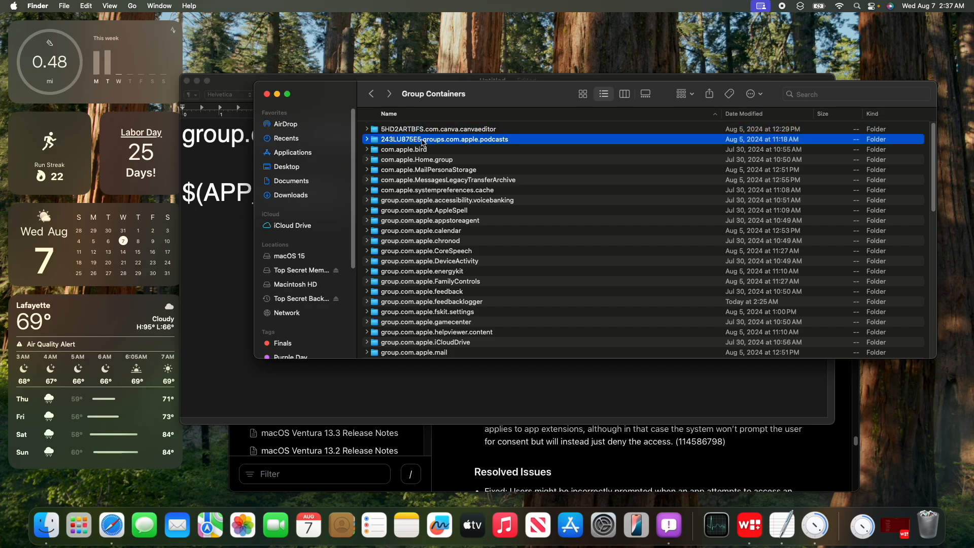
Select the Canva, Mail persona storage and other group container folders while scrolling the list
click(438, 129)
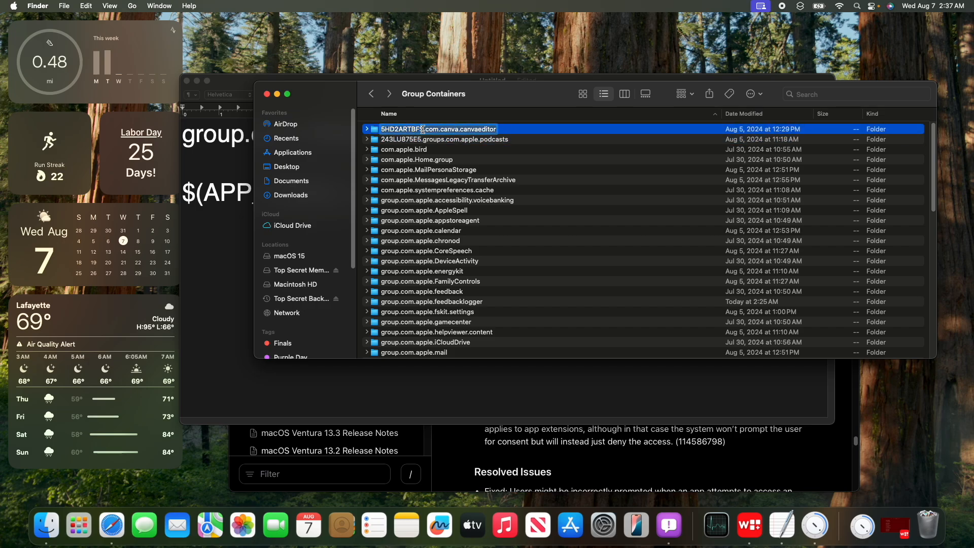
click(428, 169)
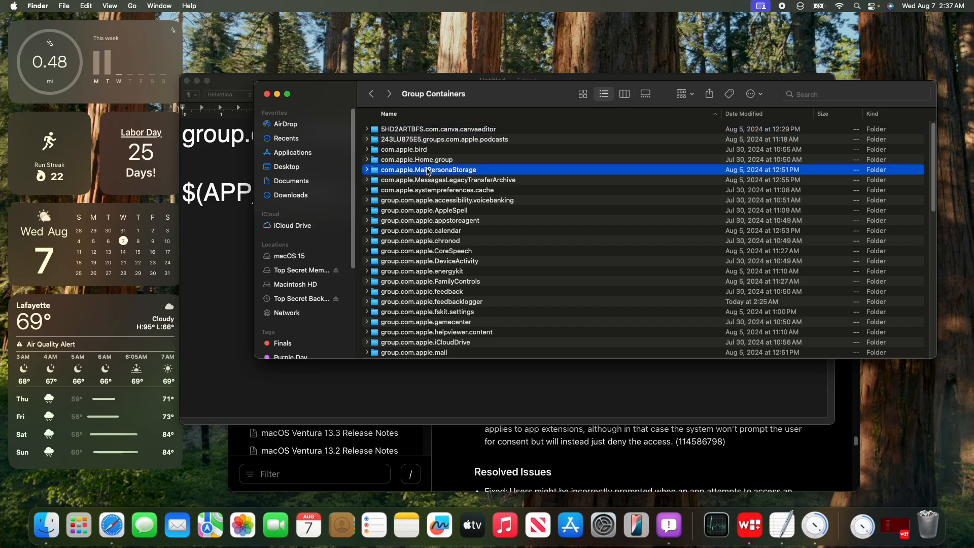
click(416, 159)
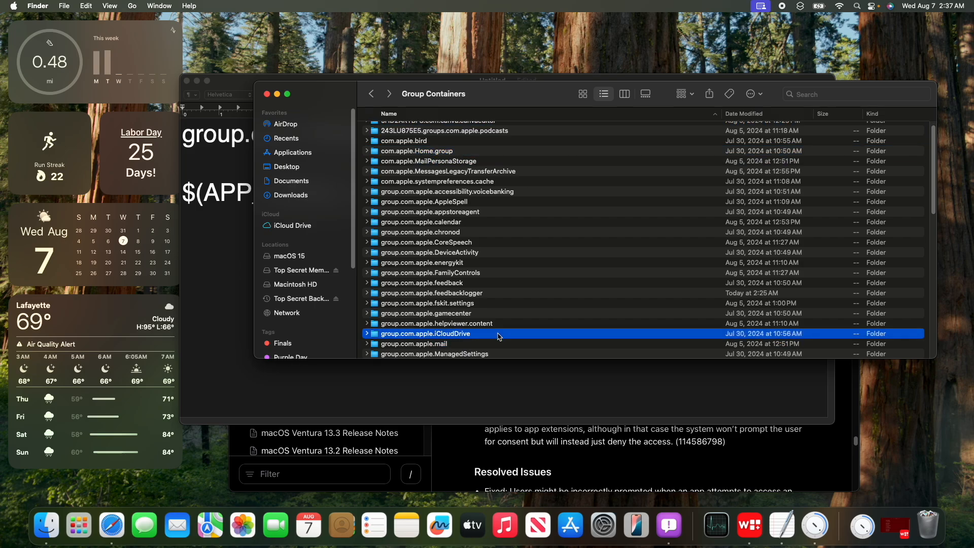
scroll(down, 3)
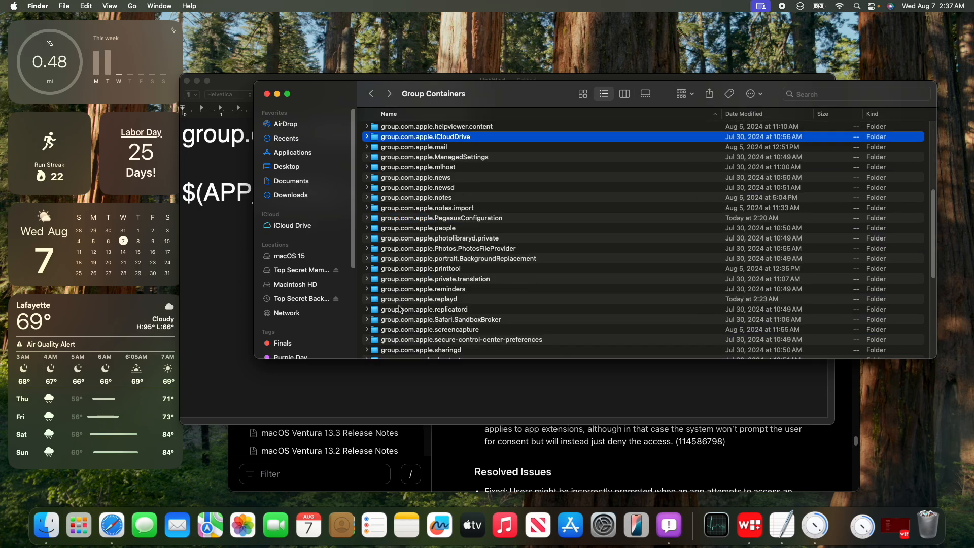
scroll(down, 3)
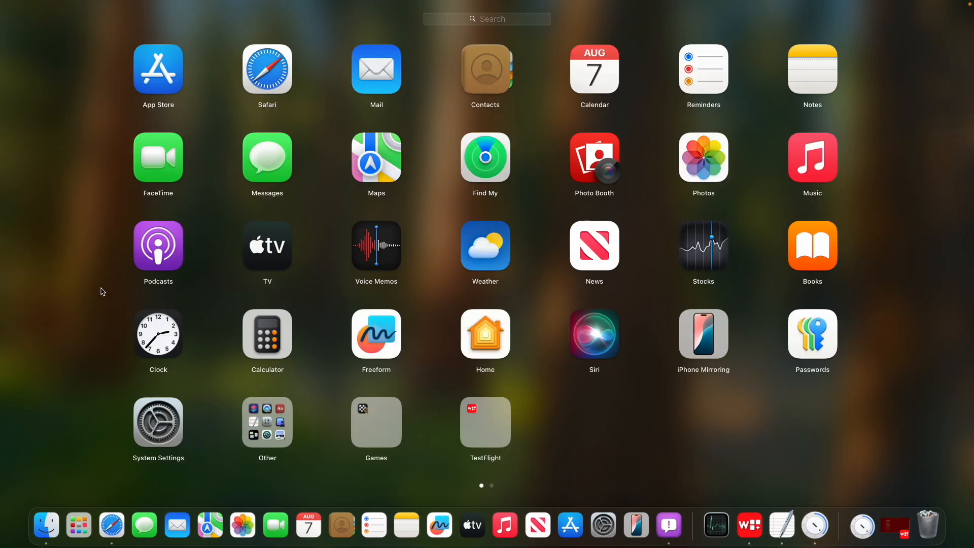
mouse_move(563, 278)
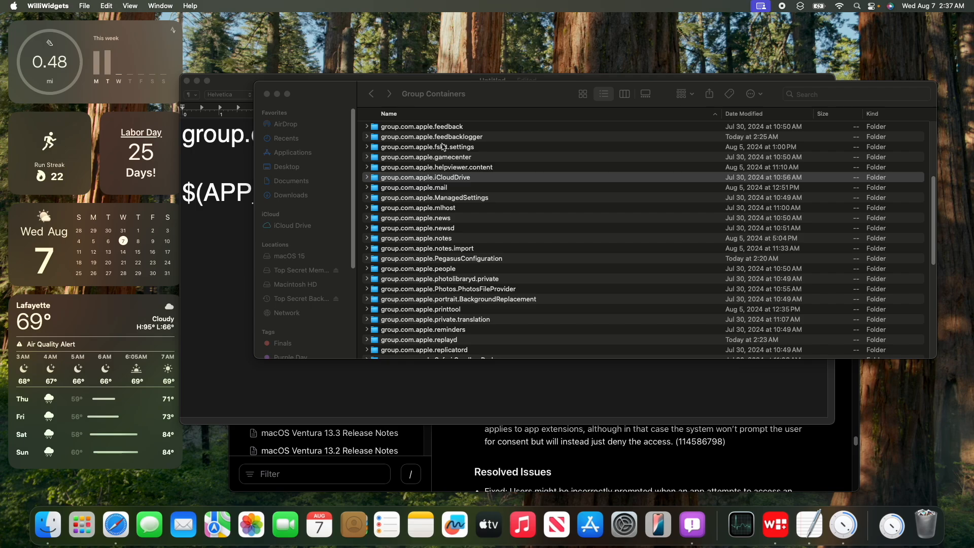
mouse_move(549, 302)
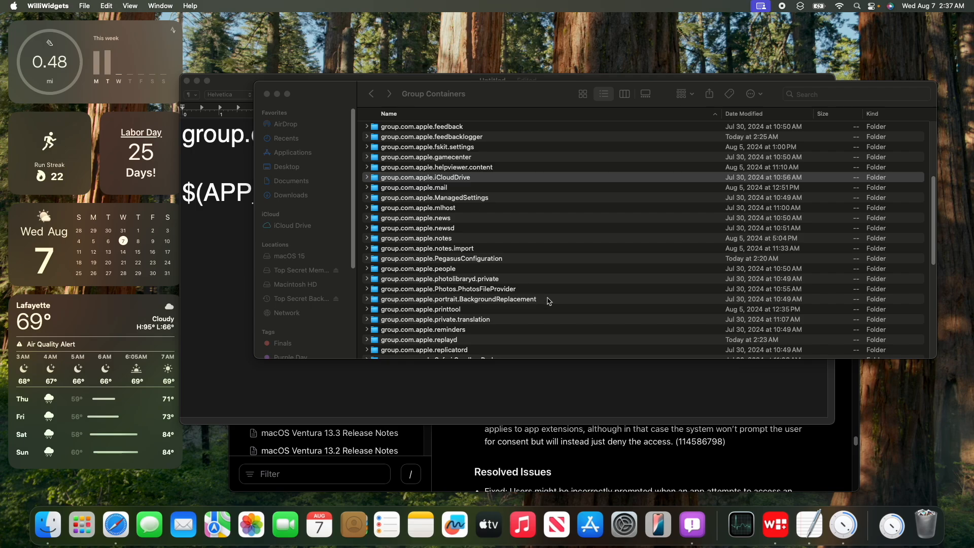
Return from Launchpad to the Finder desktop with the Group Containers folder showing
click(73, 510)
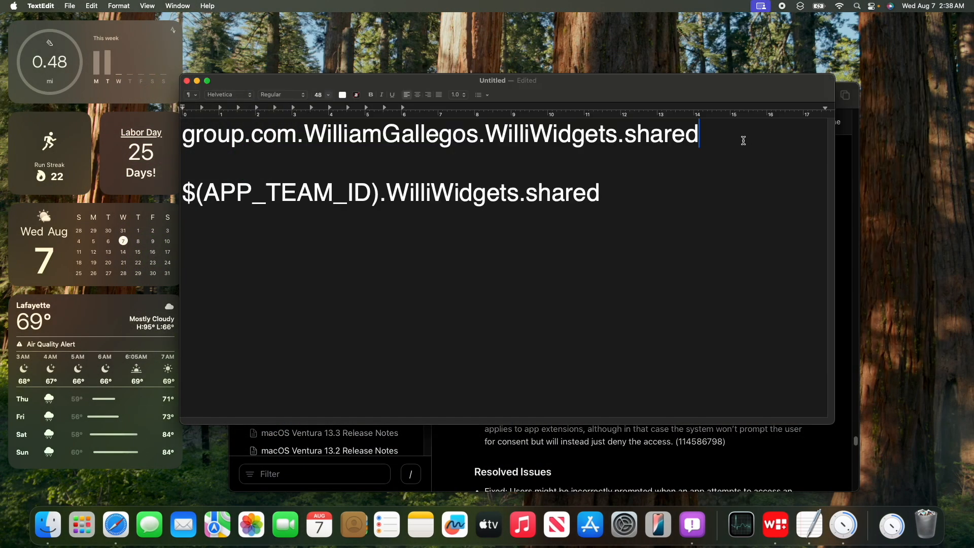
Highlight the identifier line, then select the TestFlight incorrect app-group prompt known issue in the Sequoia 15 Beta 5 release notes
triple_click(435, 135)
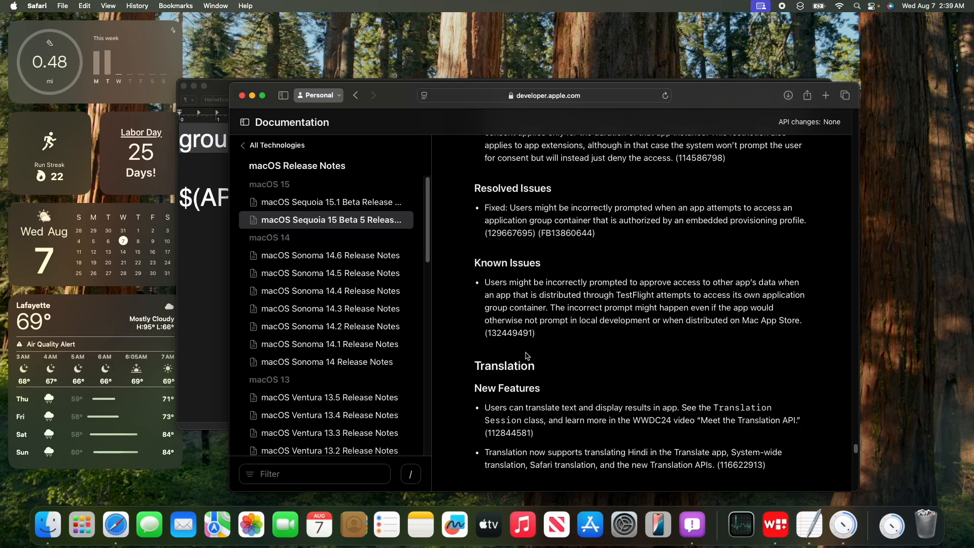
mouse_move(601, 290)
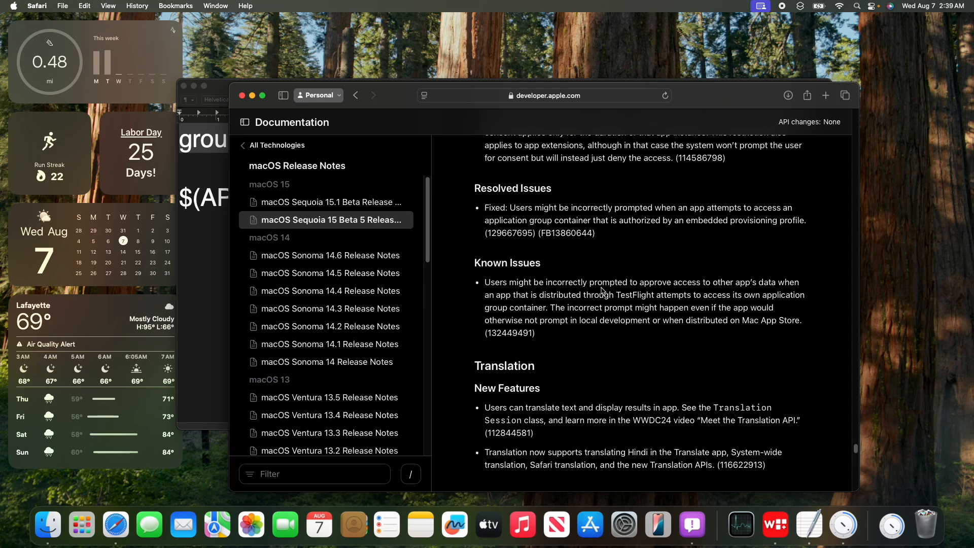
double_click(635, 294)
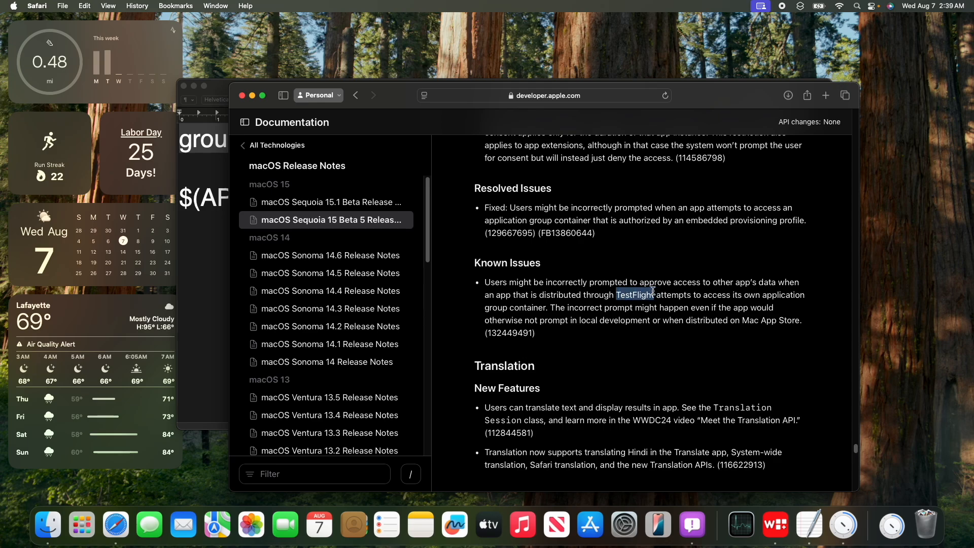
mouse_move(594, 305)
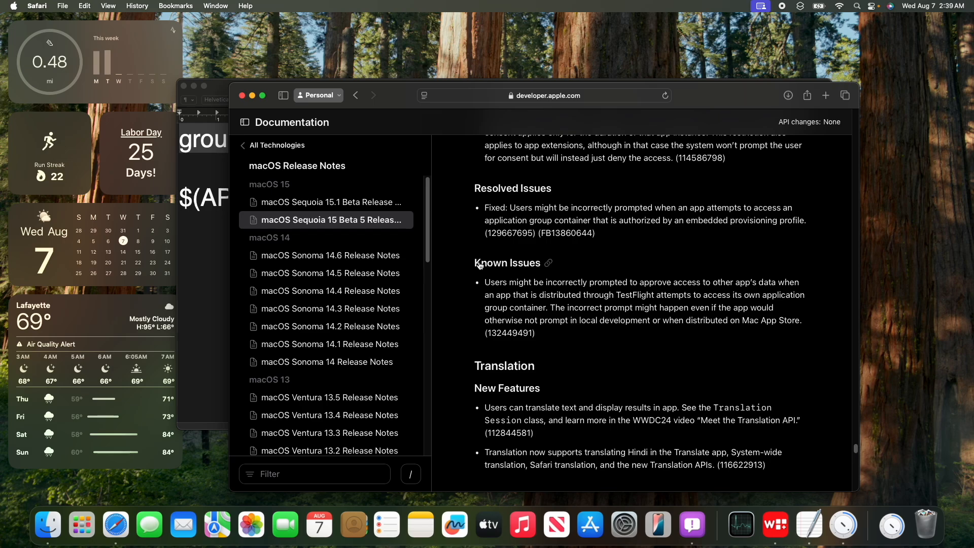
drag(550, 307, 773, 307)
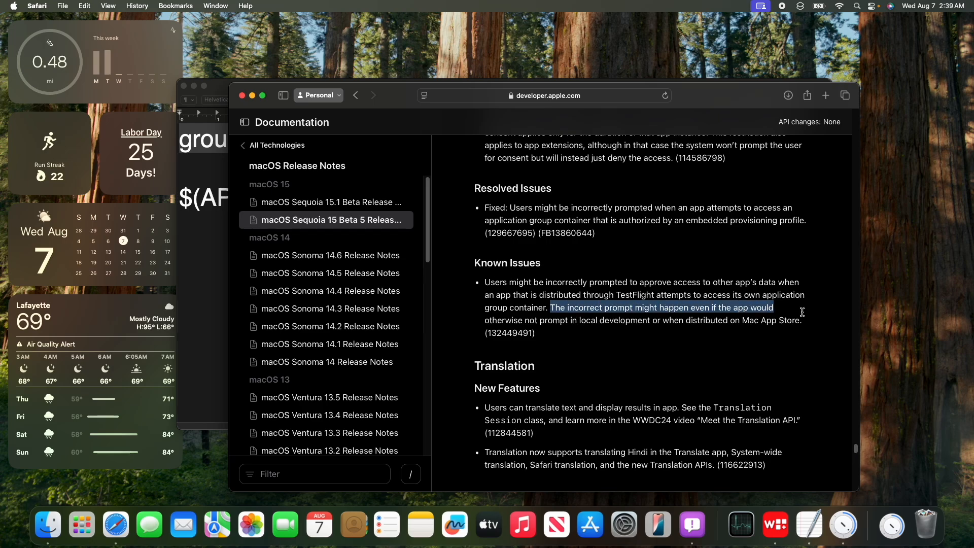
drag(800, 312, 598, 320)
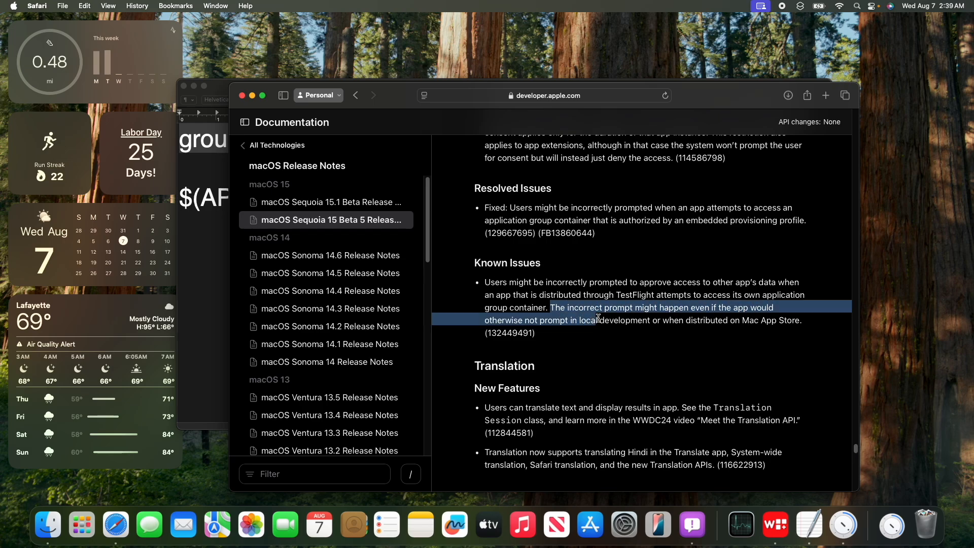
drag(596, 319, 785, 320)
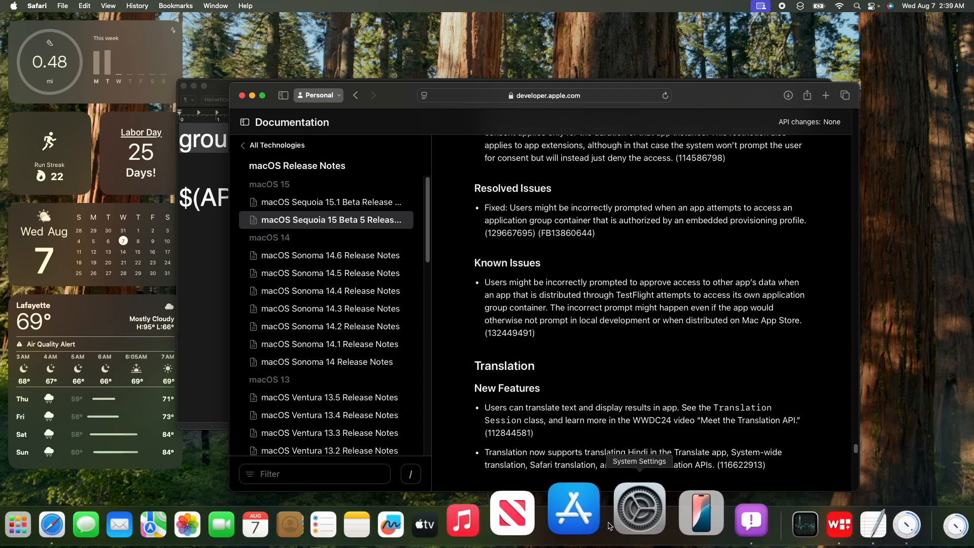
mouse_move(580, 507)
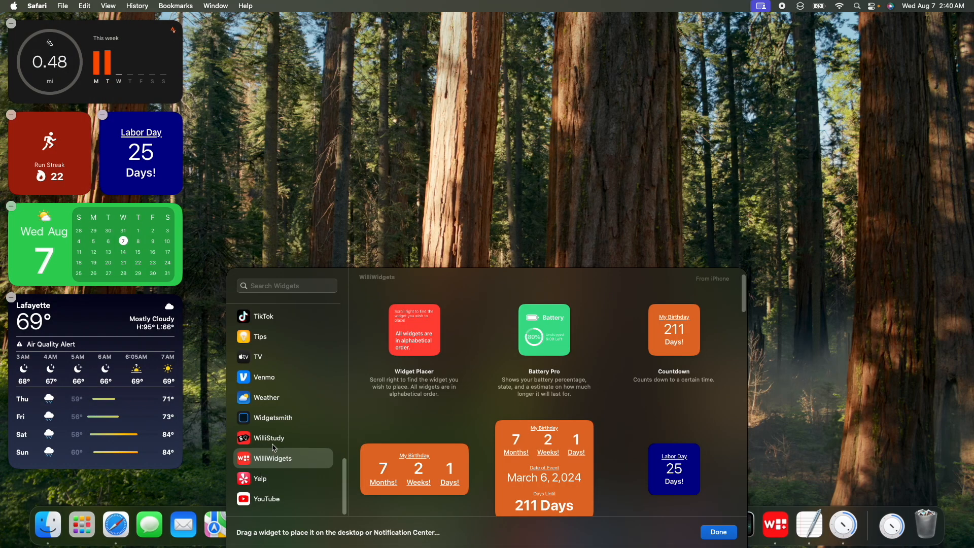
mouse_move(267, 477)
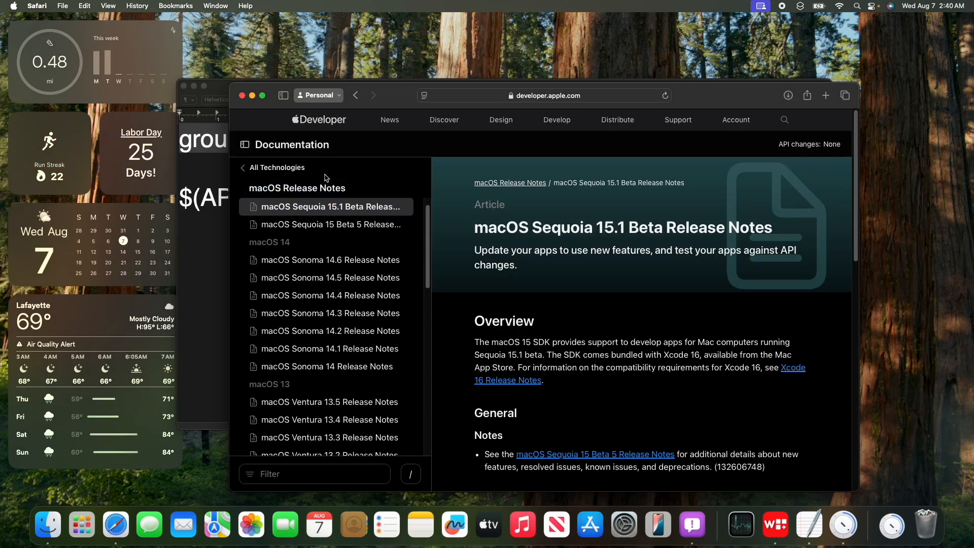
In the Sequoia 15.1 Beta release notes, select the resolved TestFlight app-group prompt fix, then hide Safari
scroll(down, 3)
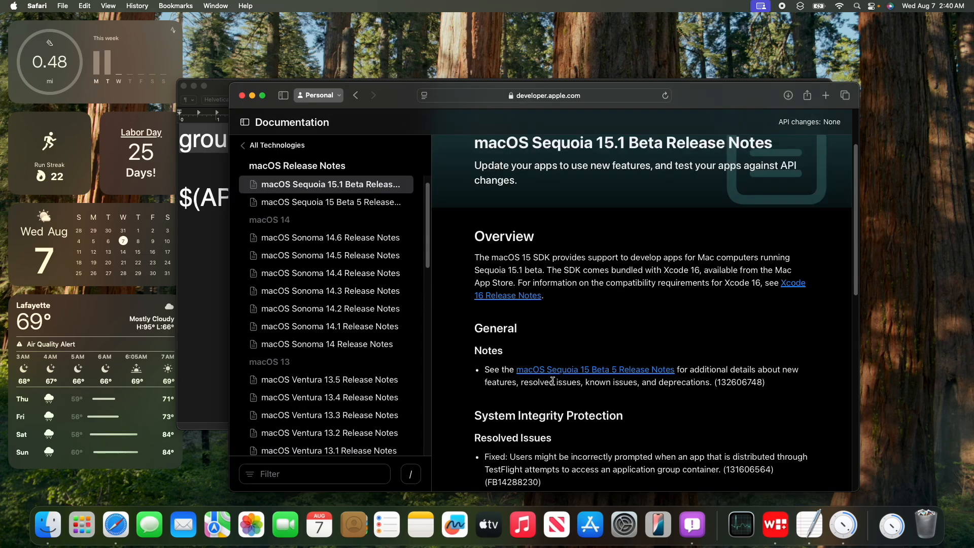
scroll(down, 3)
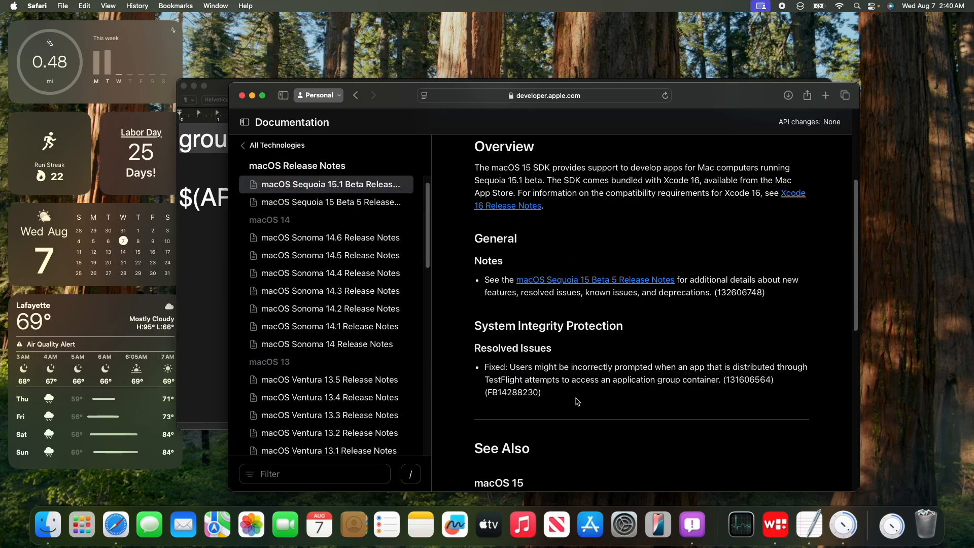
drag(511, 366, 541, 392)
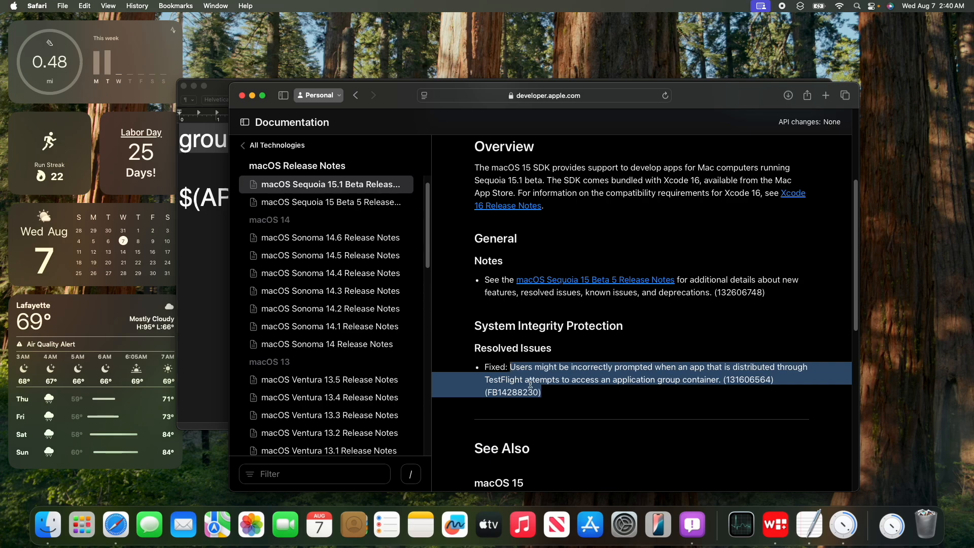
click(807, 524)
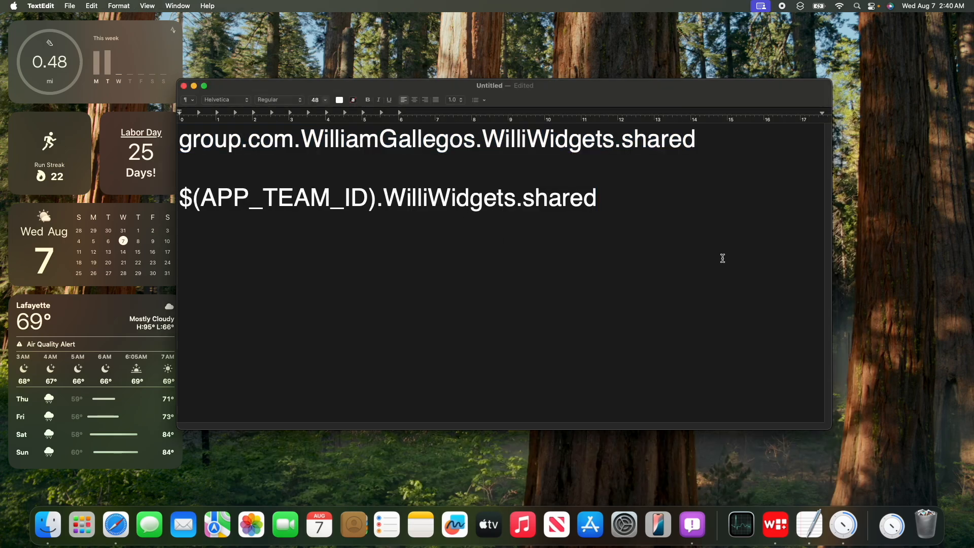
click(597, 198)
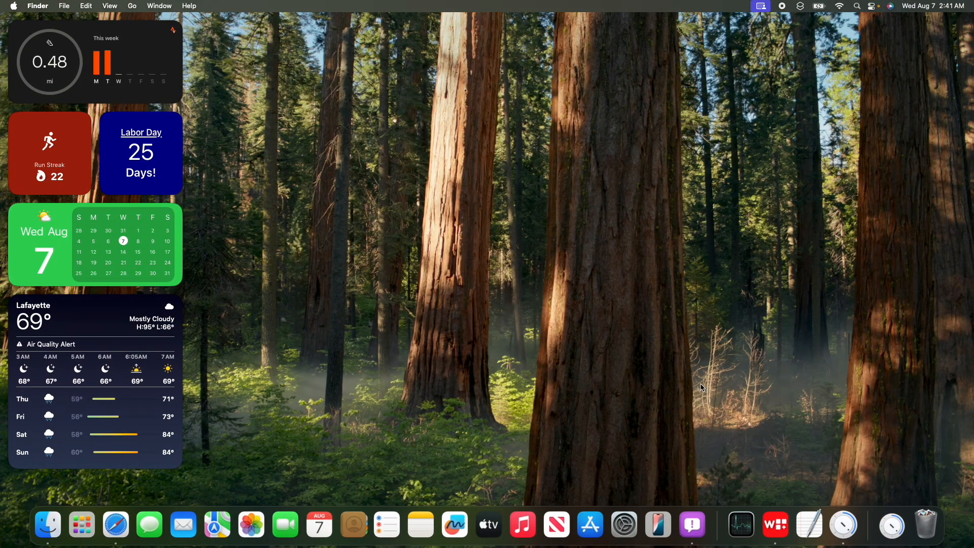
mouse_move(757, 430)
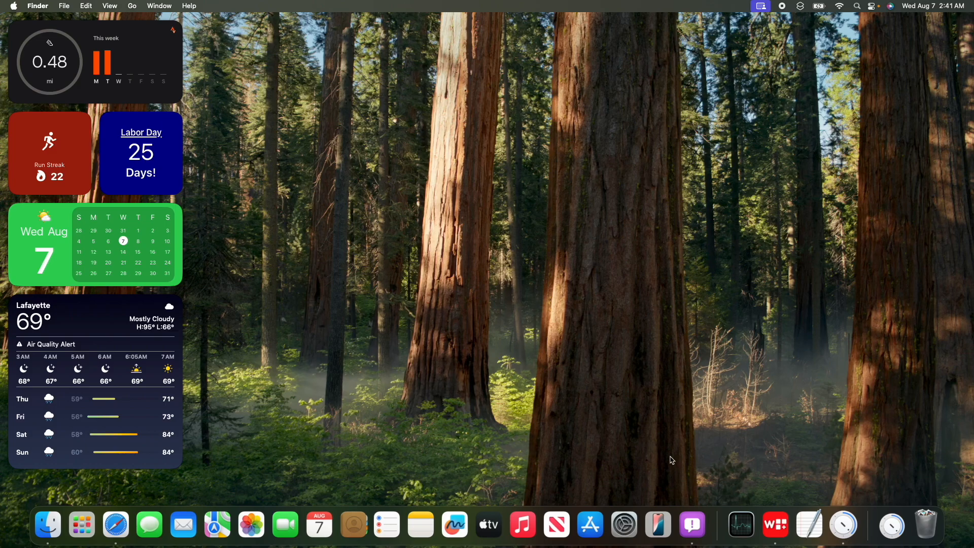
mouse_move(668, 466)
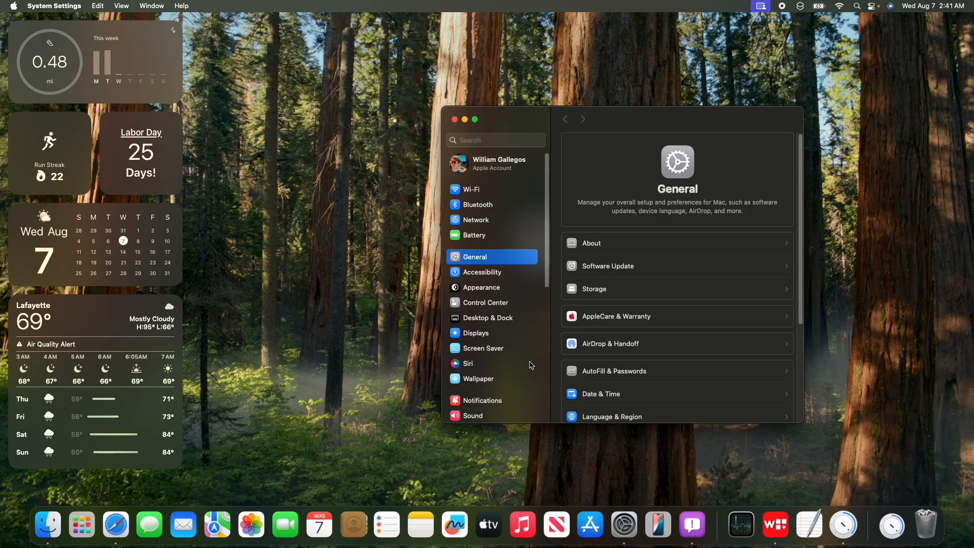
Close System Settings, relaunch WilliWidgets and allow its request to access other apps' data
click(455, 120)
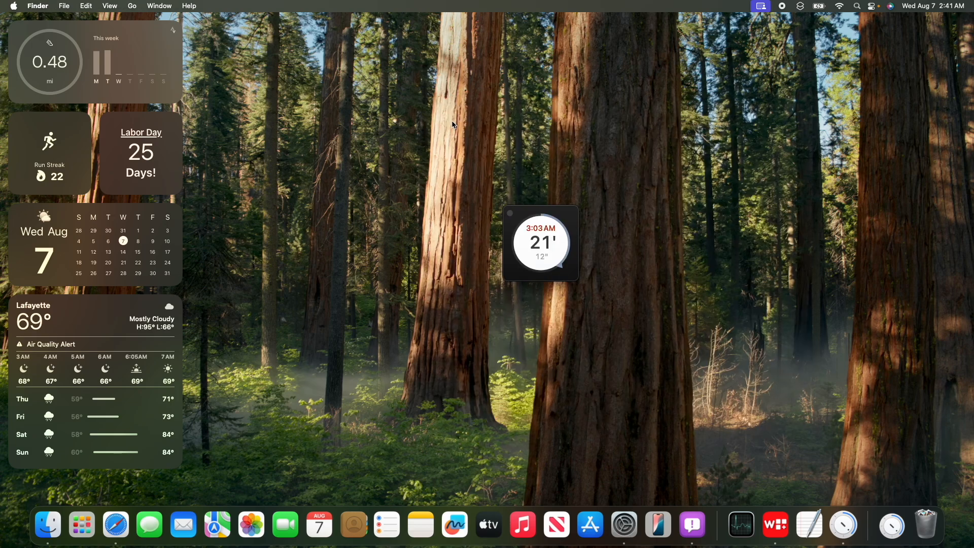
click(540, 242)
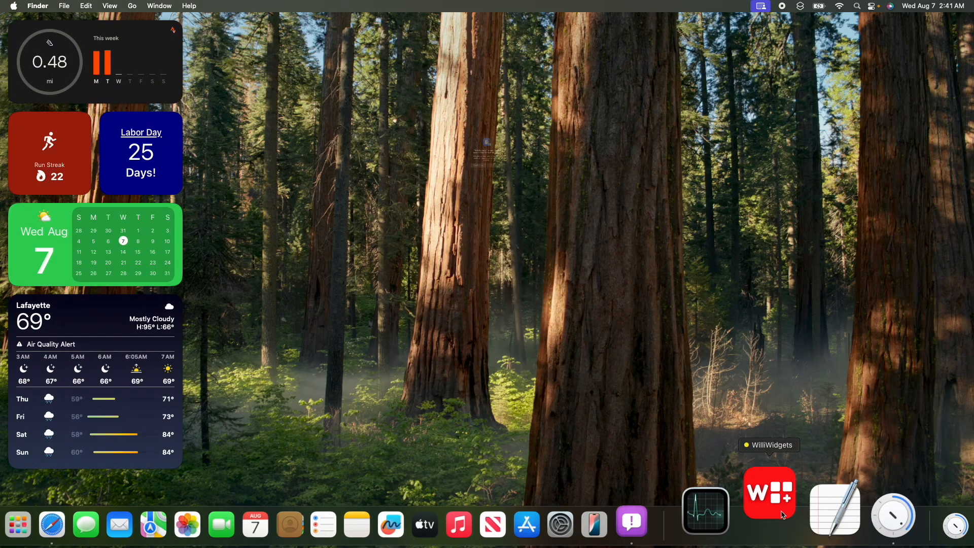
click(769, 493)
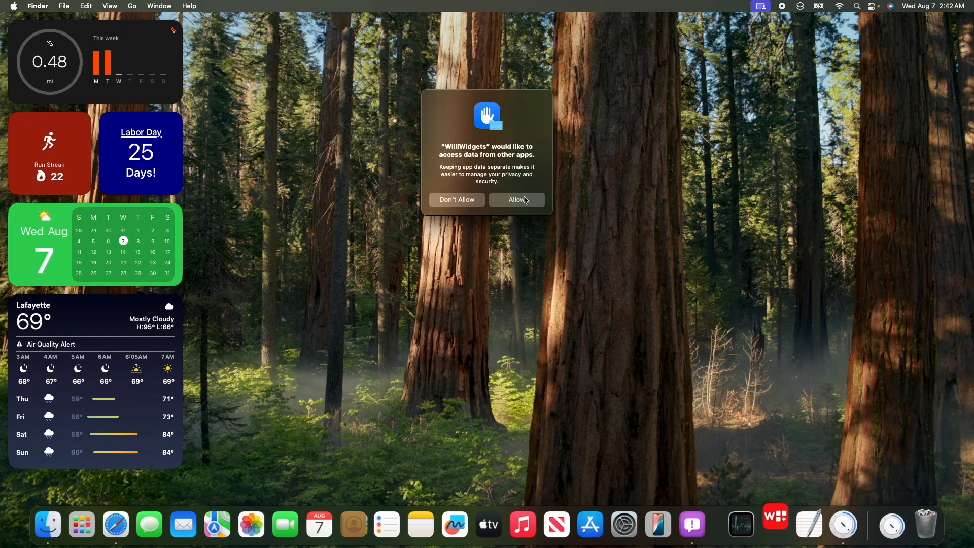
click(515, 200)
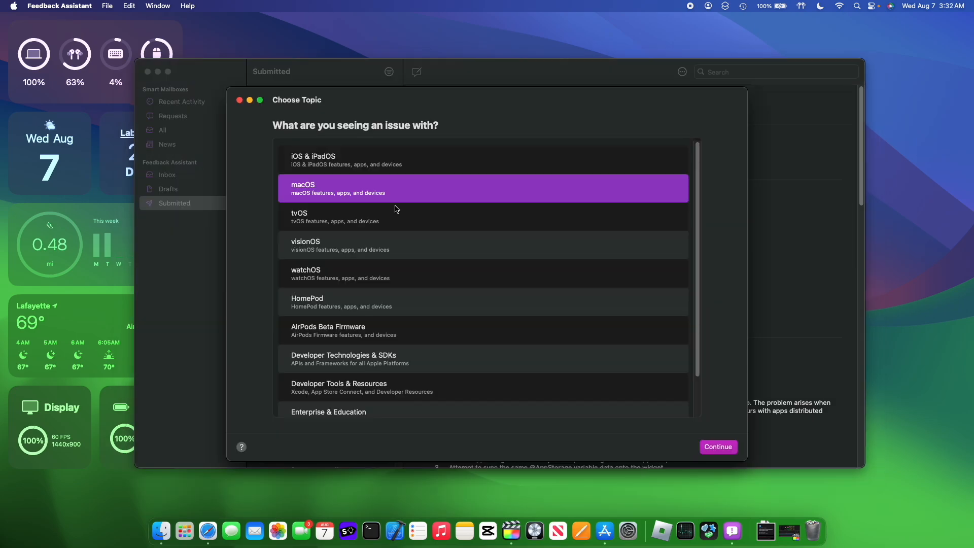
Start a macOS feedback report and set its issue type to Suggestion
click(717, 447)
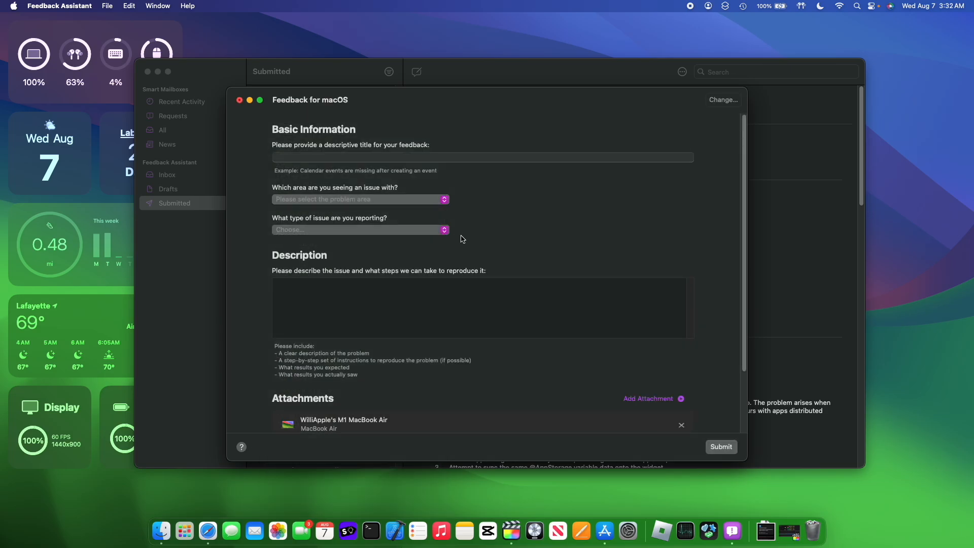
click(360, 229)
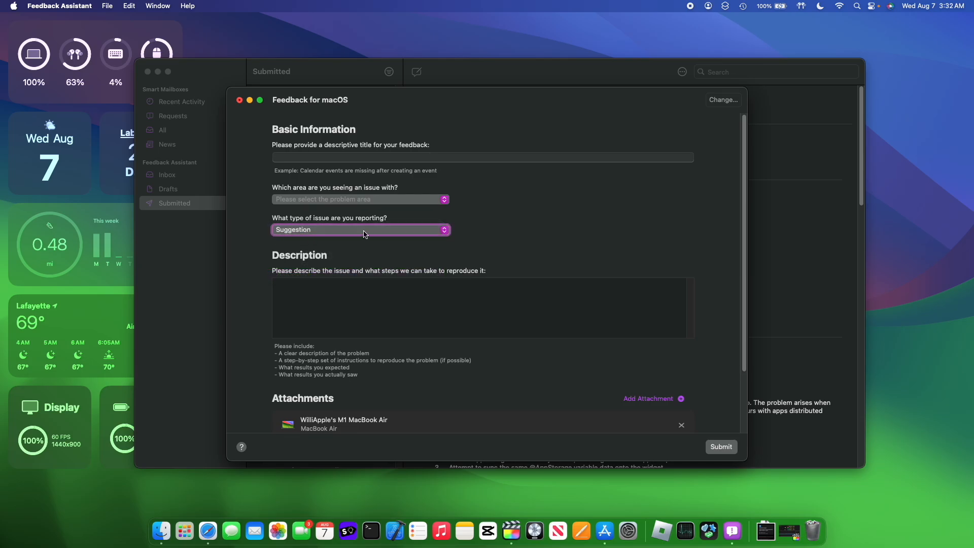
mouse_move(554, 390)
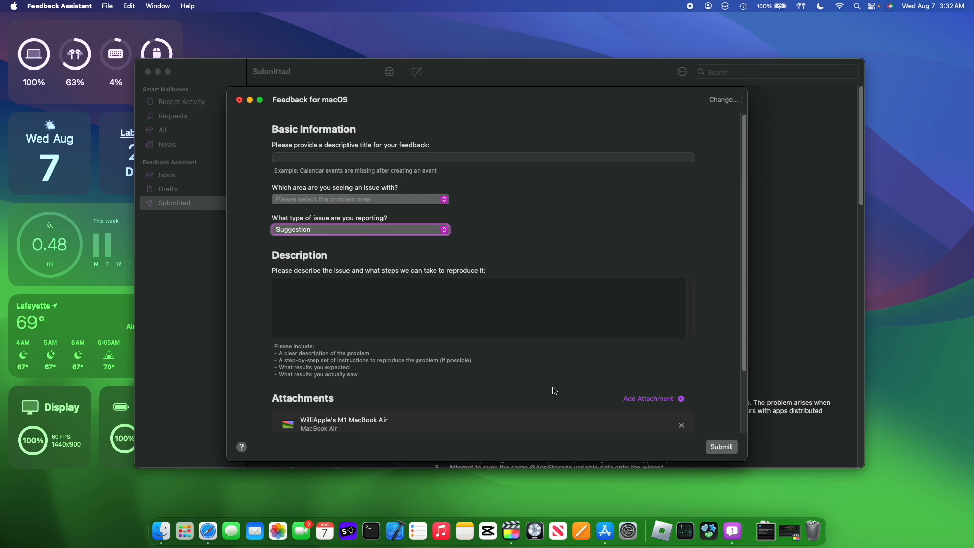
click(238, 100)
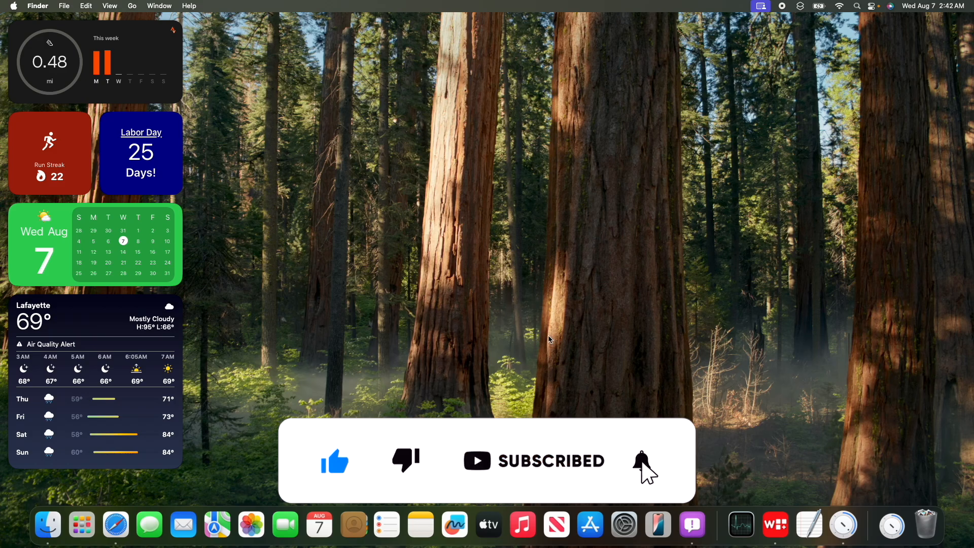
click(642, 461)
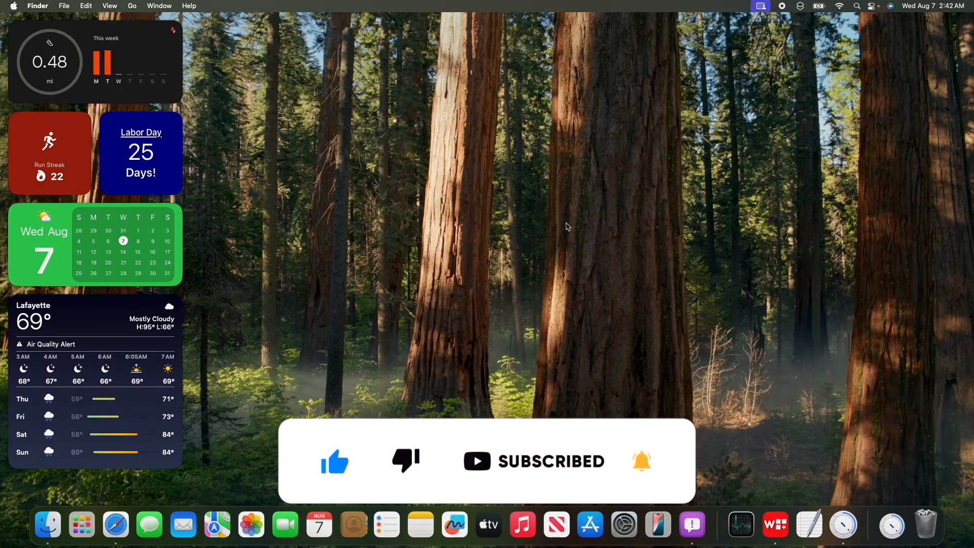